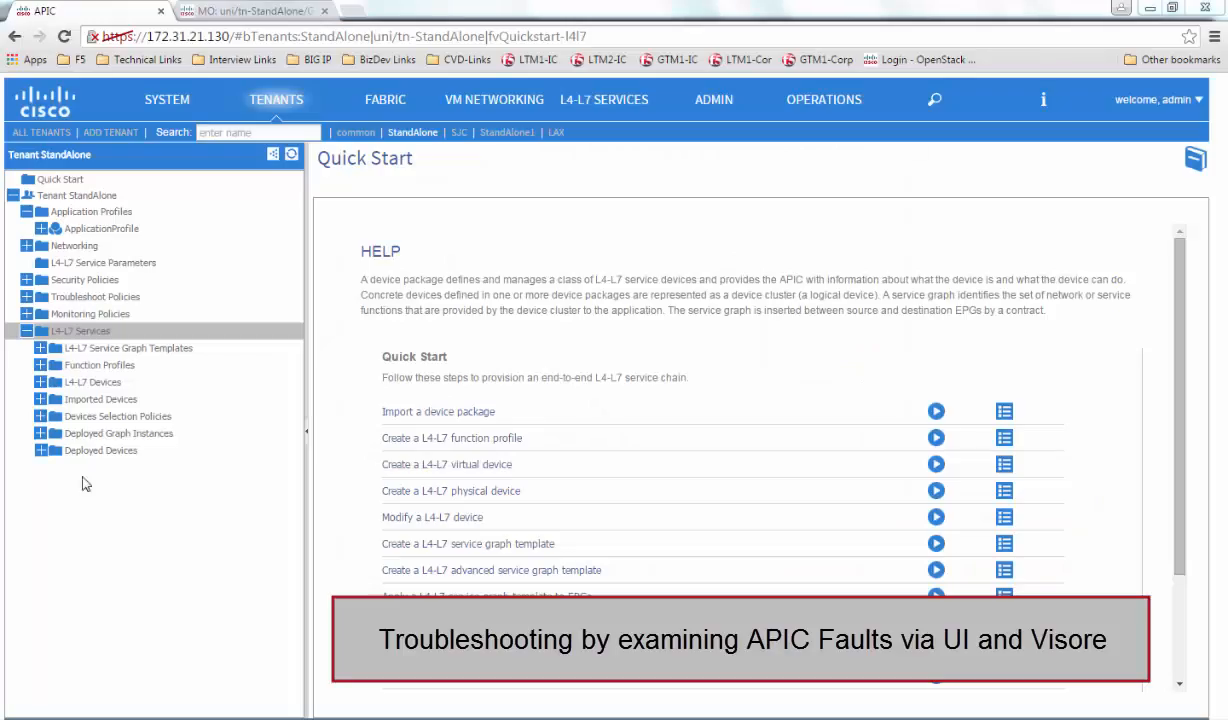
- Select the AllowAllASAF5-TemplateASAF5-StandAlone graph instance and show its raised faults
click(118, 433)
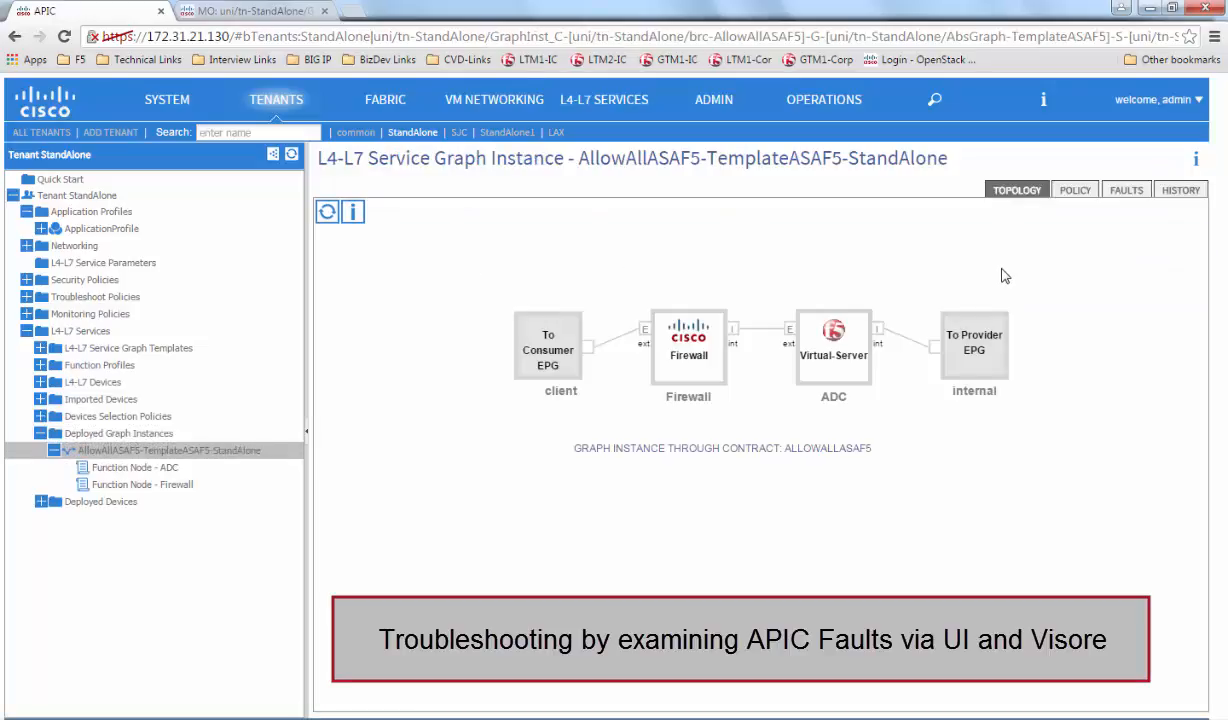
click(1126, 189)
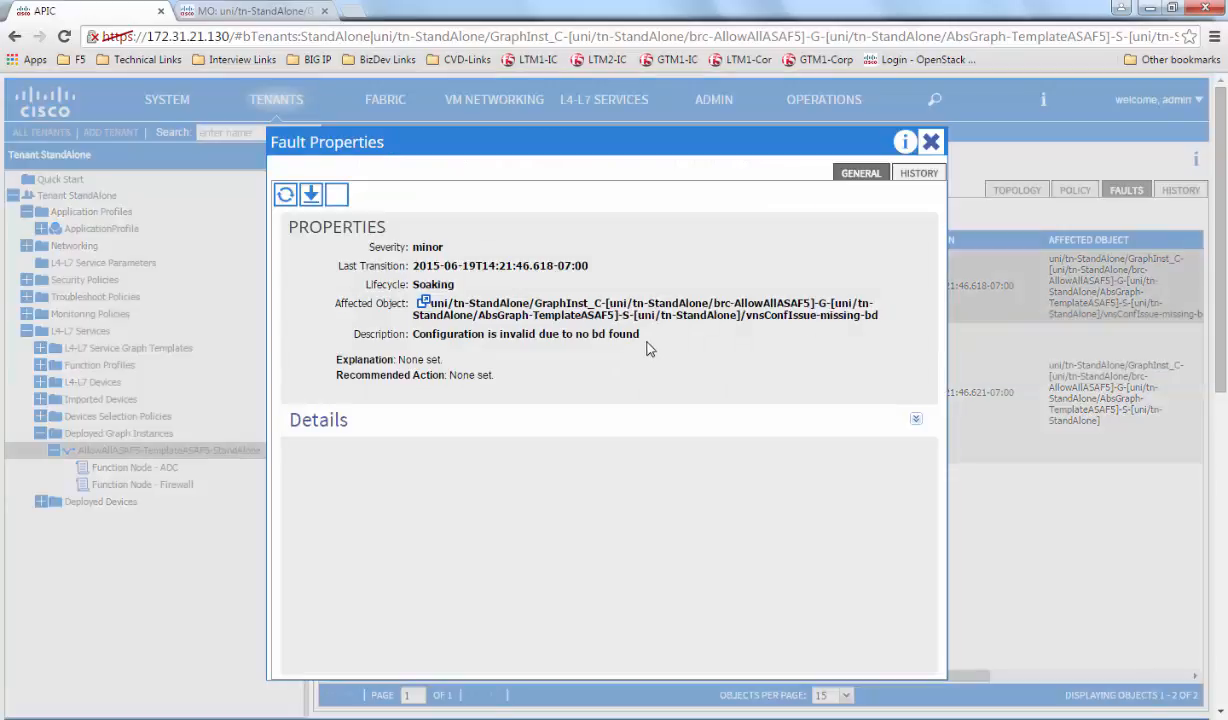
mouse_move(657, 338)
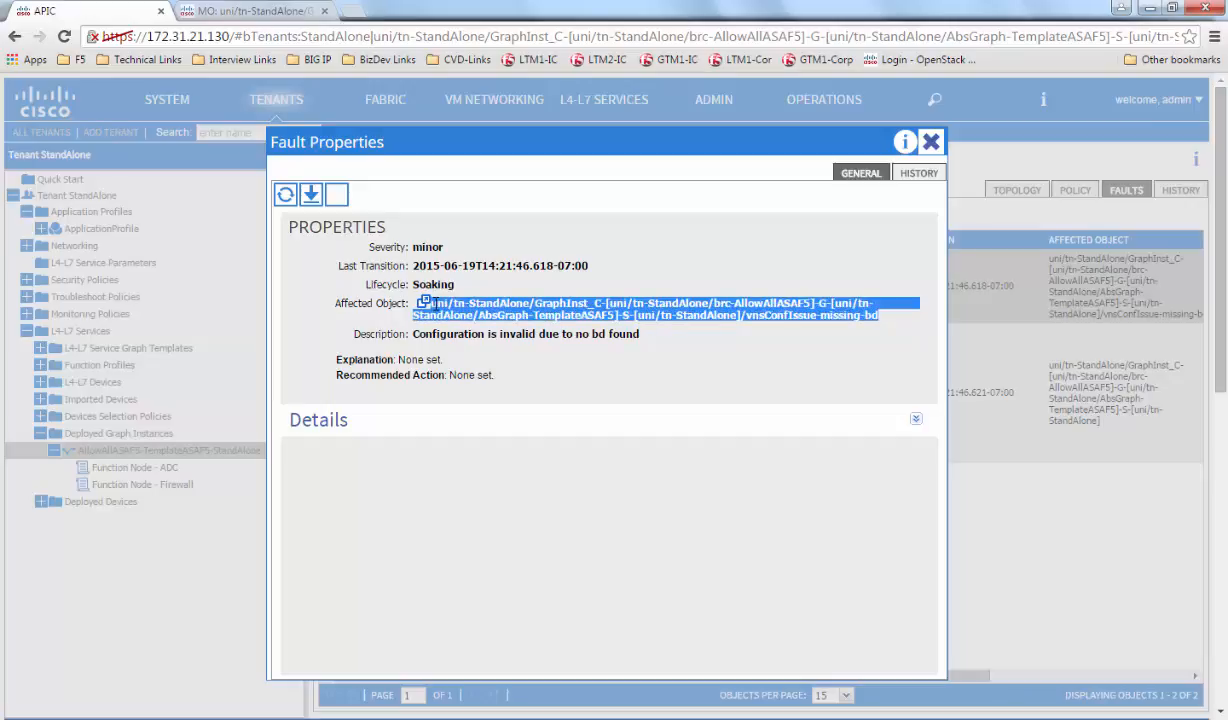
- Switch to the Visore object store browser tab
click(252, 11)
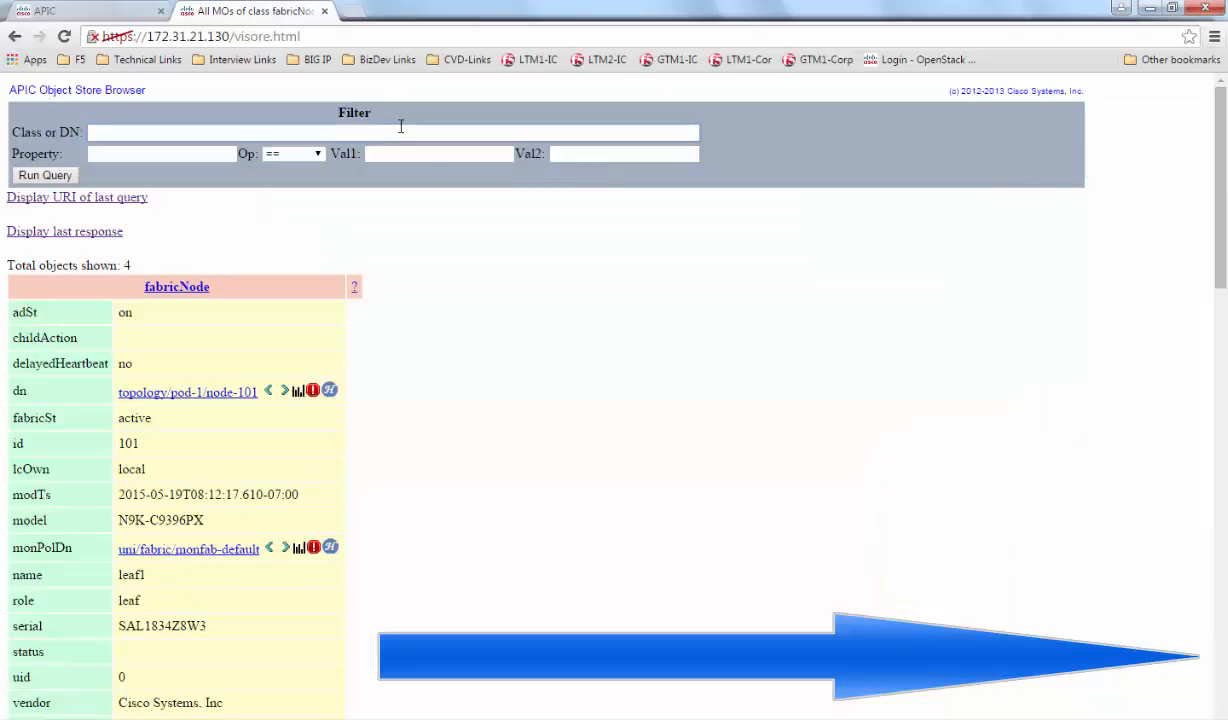
- Run the query on the copied affected DN, revealing the vnsConfIssue with issue missing-bd
click(44, 175)
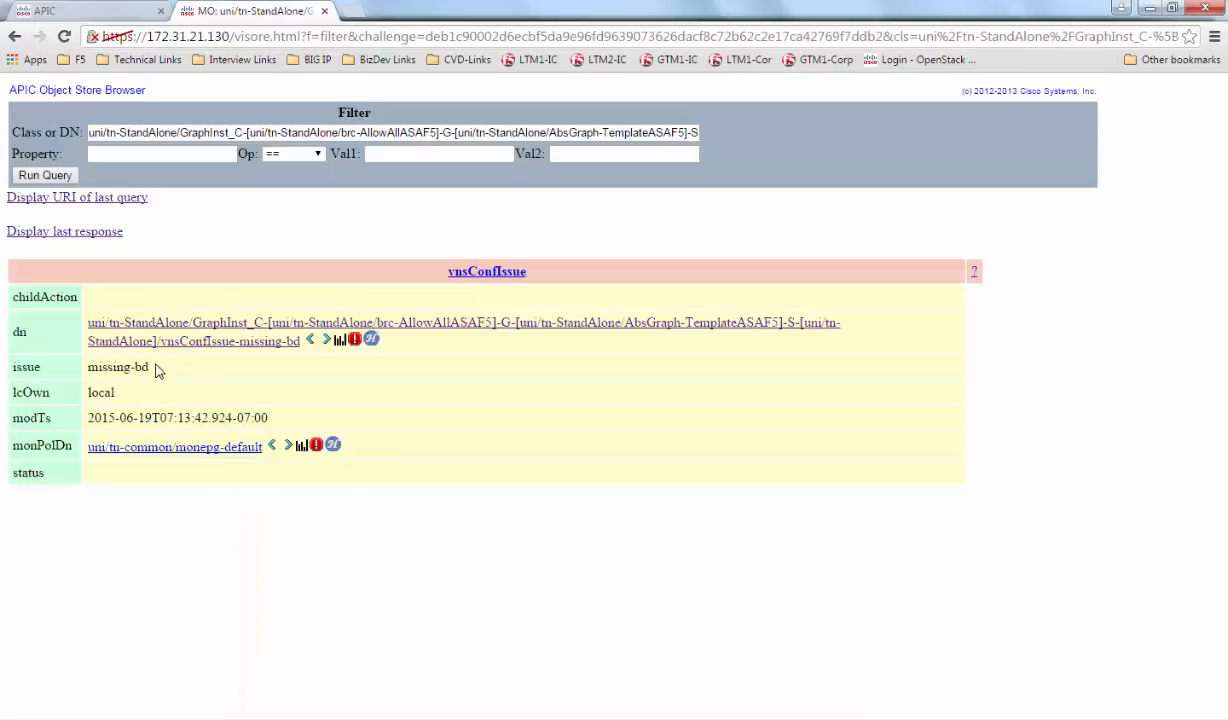
mouse_move(466, 424)
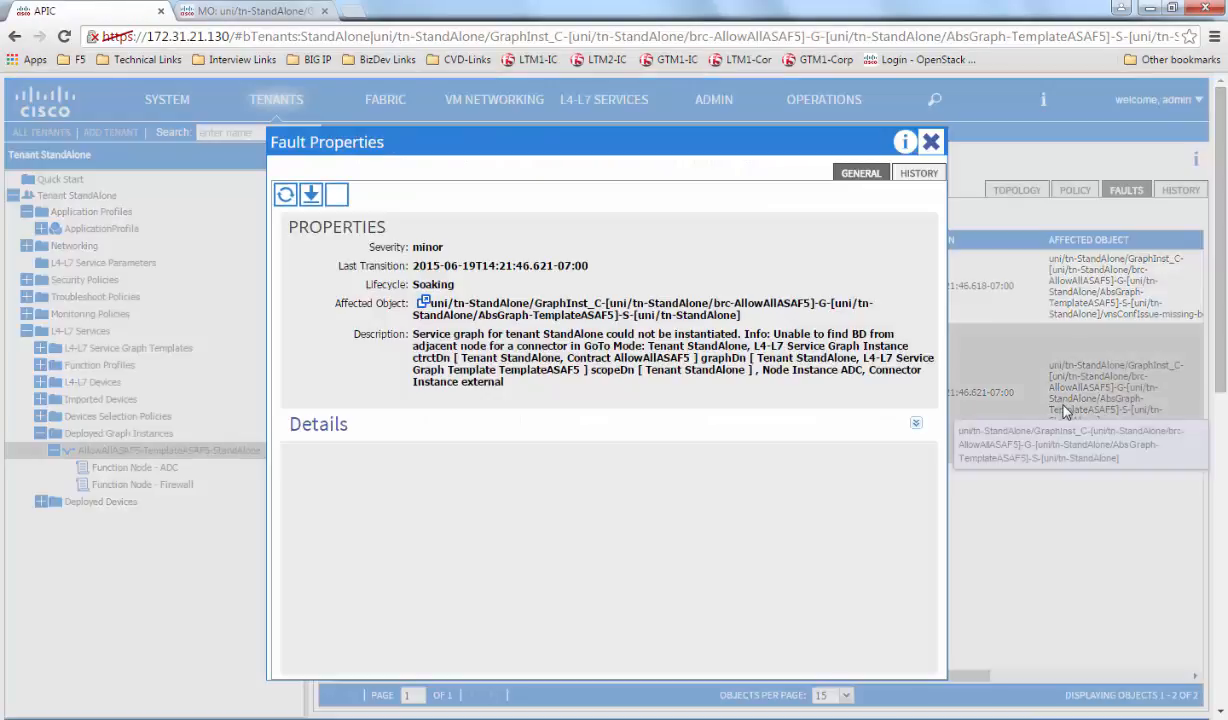
- Expand the F0758 fault's Details to show its explanation and recommended actions
click(915, 423)
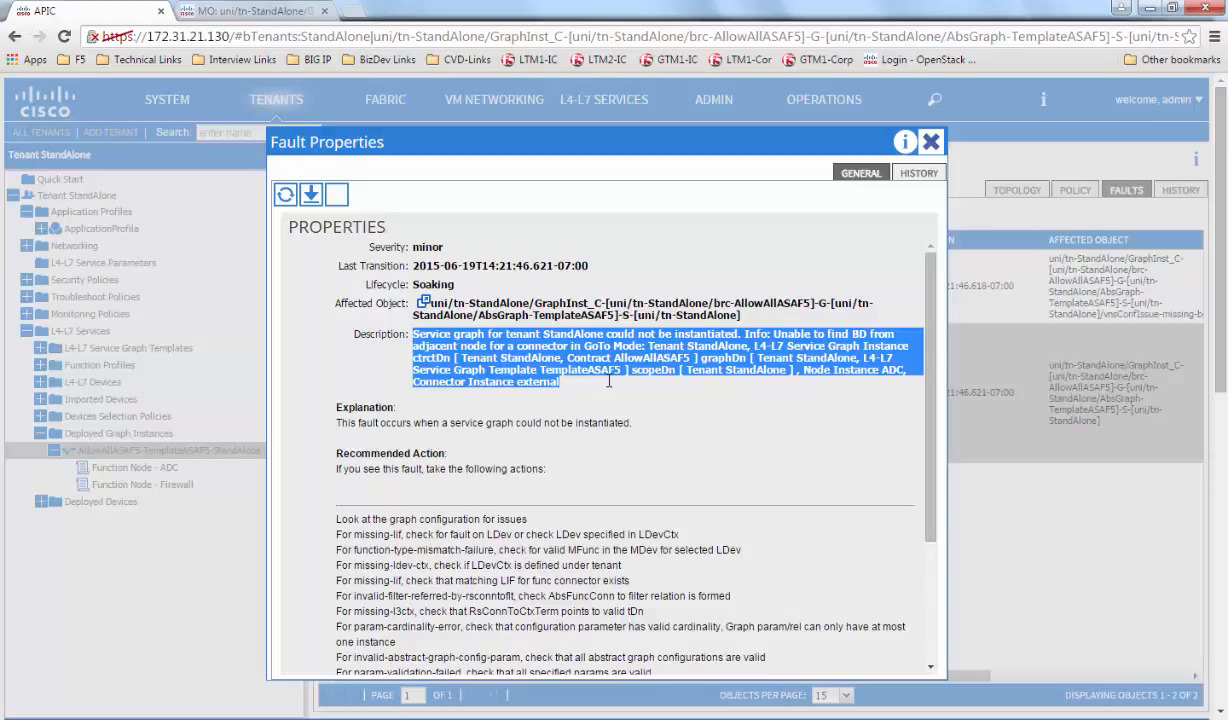
mouse_move(602, 388)
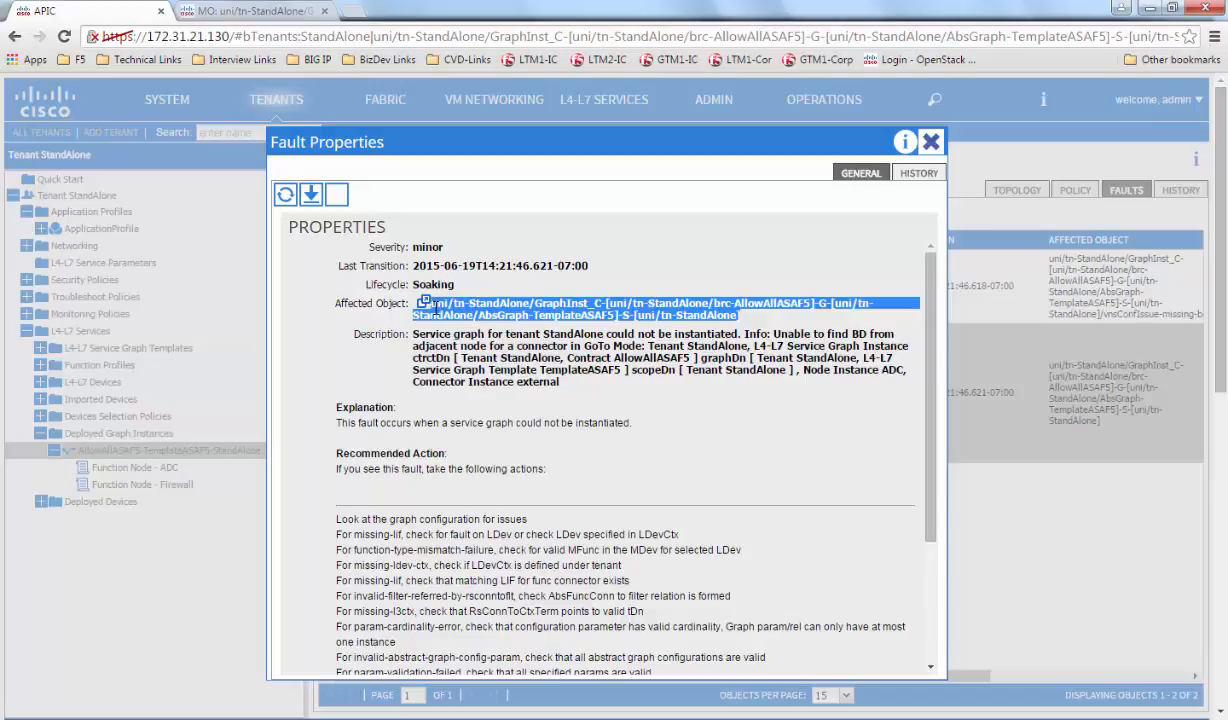
mouse_move(312, 87)
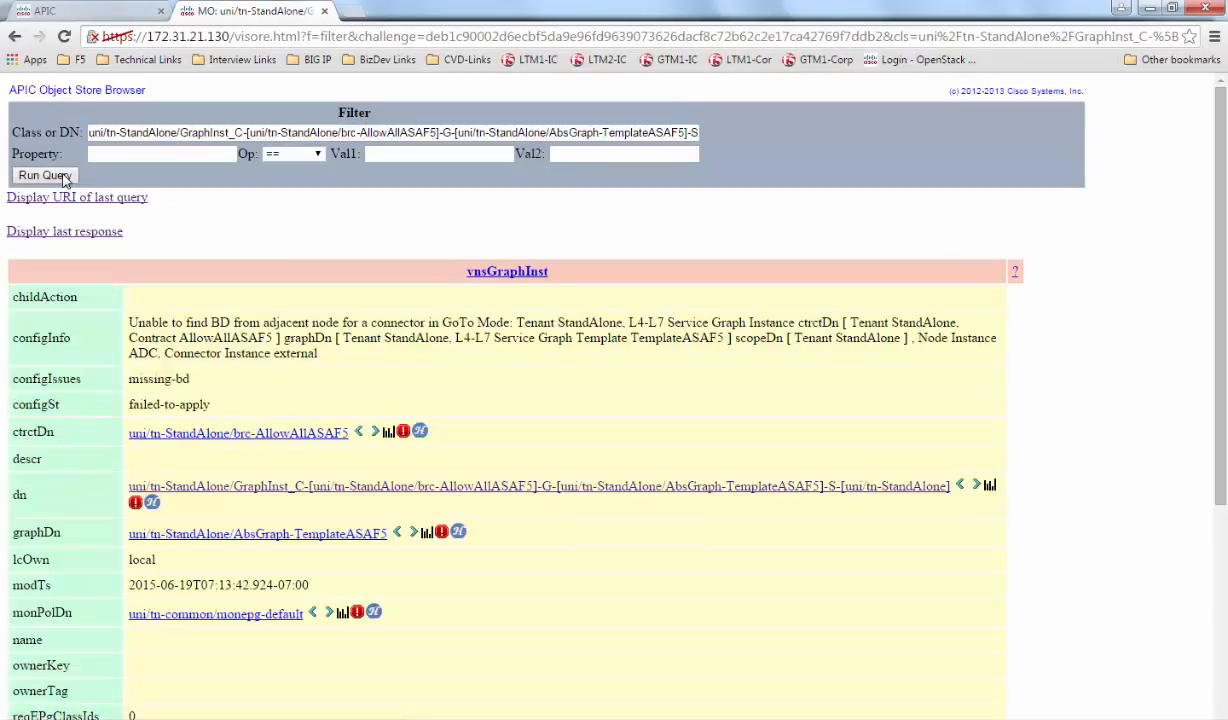
mouse_move(324, 364)
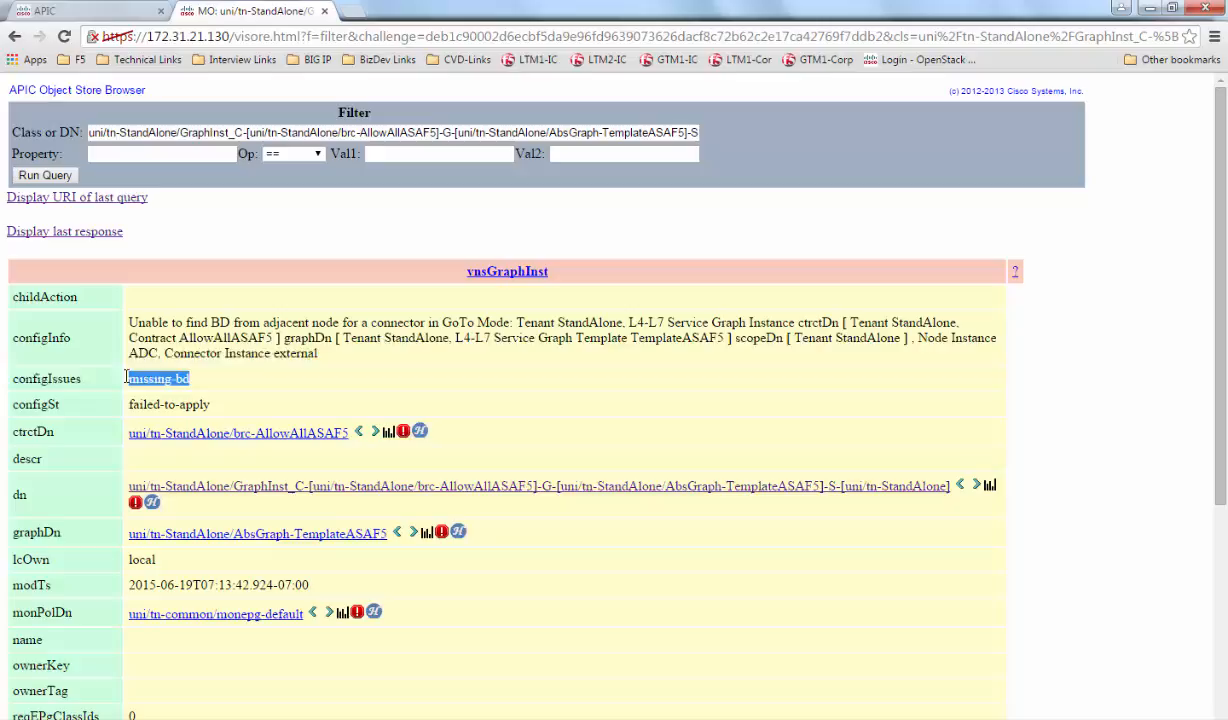
- Highlight the missing-bd configIssues value on the failed-to-apply graph instance object
double_click(169, 404)
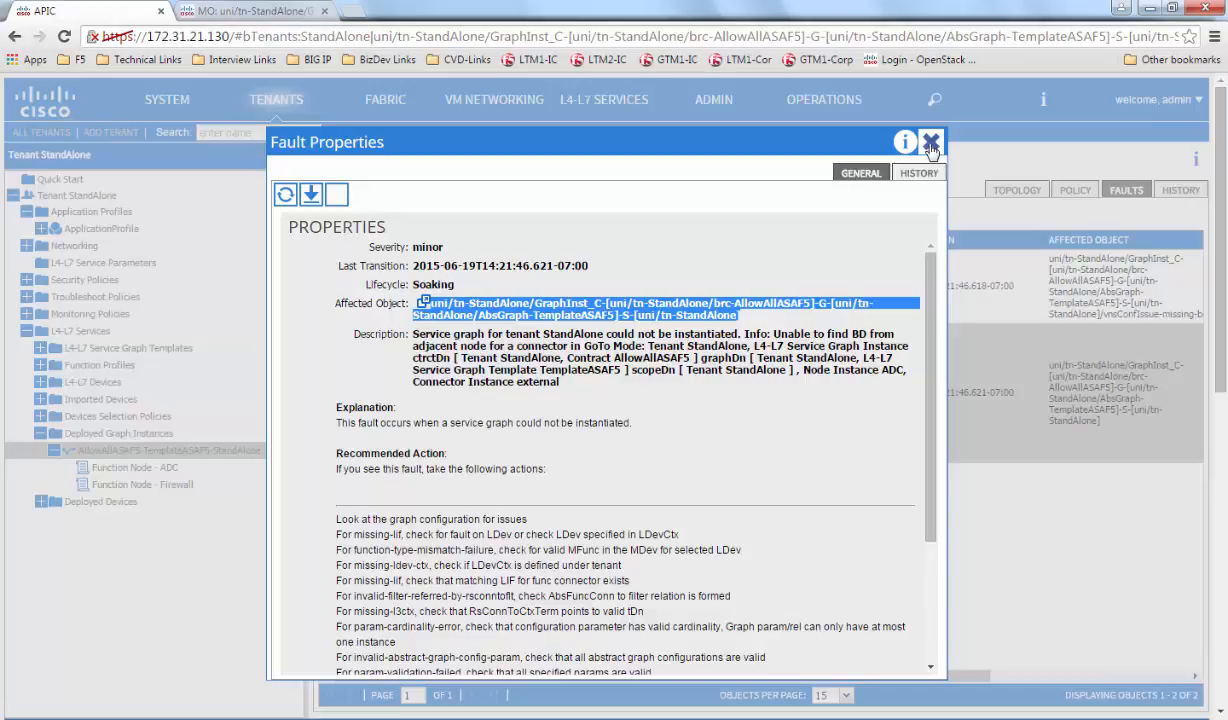
- Close the fault details and go to the AllowAllASAF5-TemplateASAF5-ADC policy's external connector
click(930, 142)
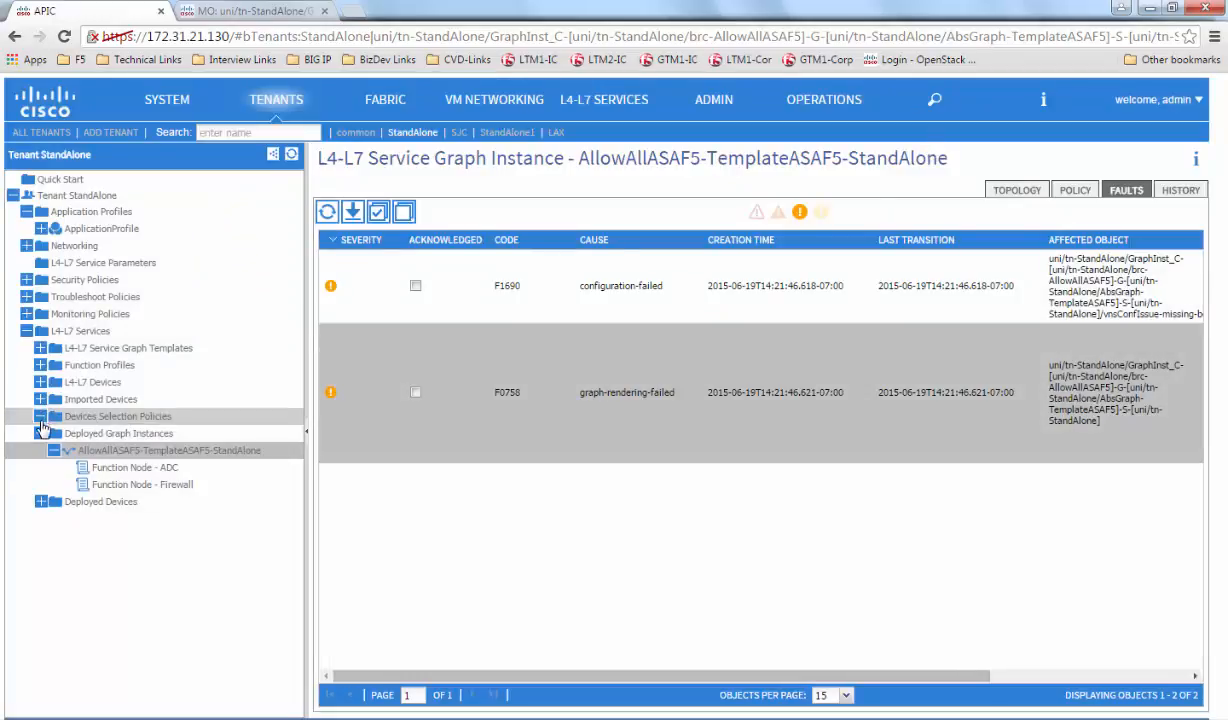
click(42, 416)
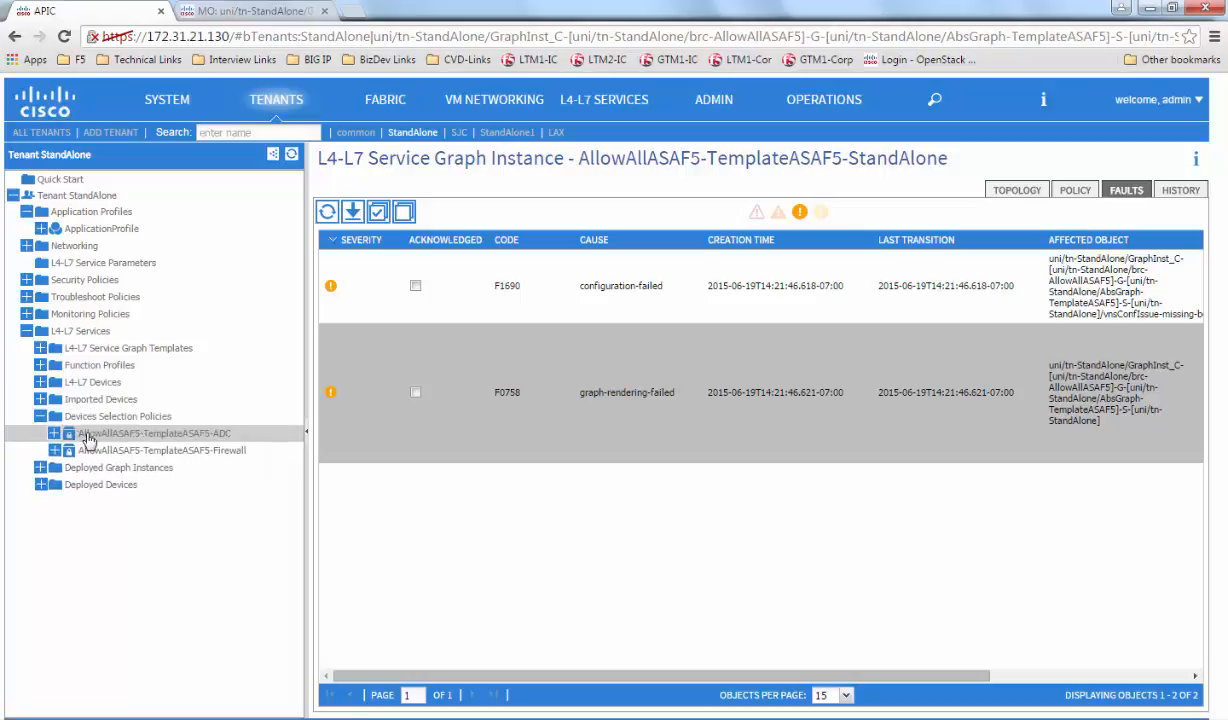
click(57, 433)
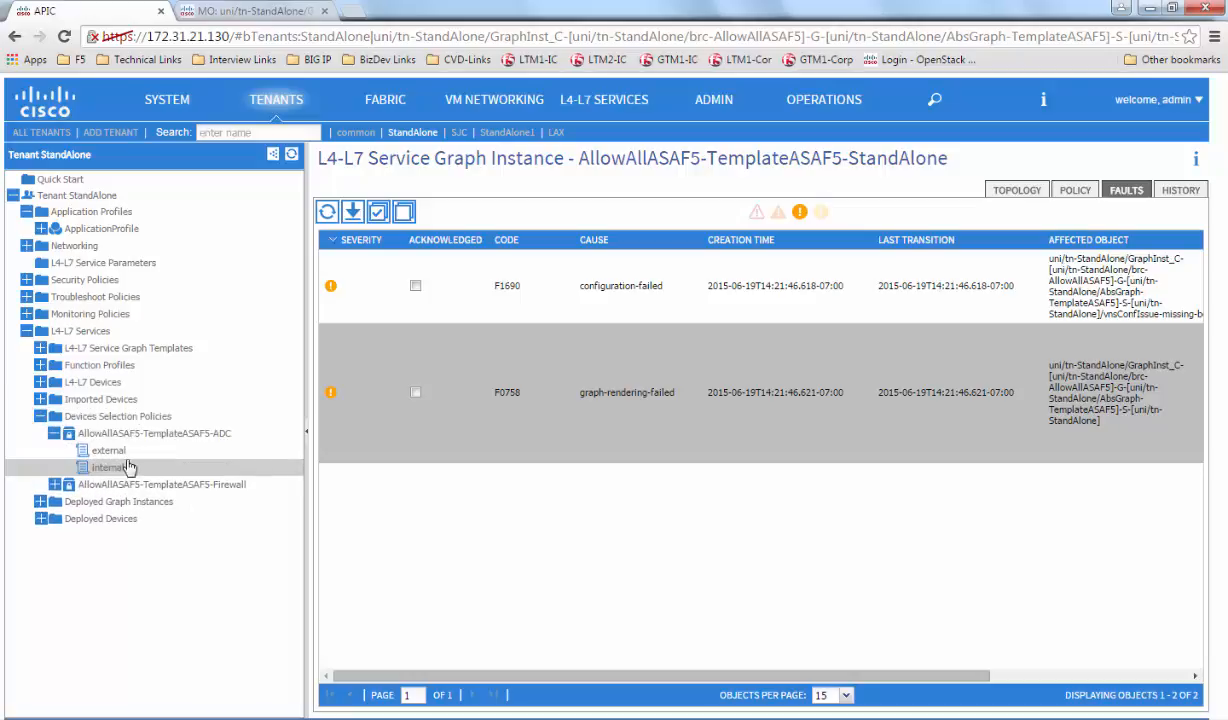
click(108, 450)
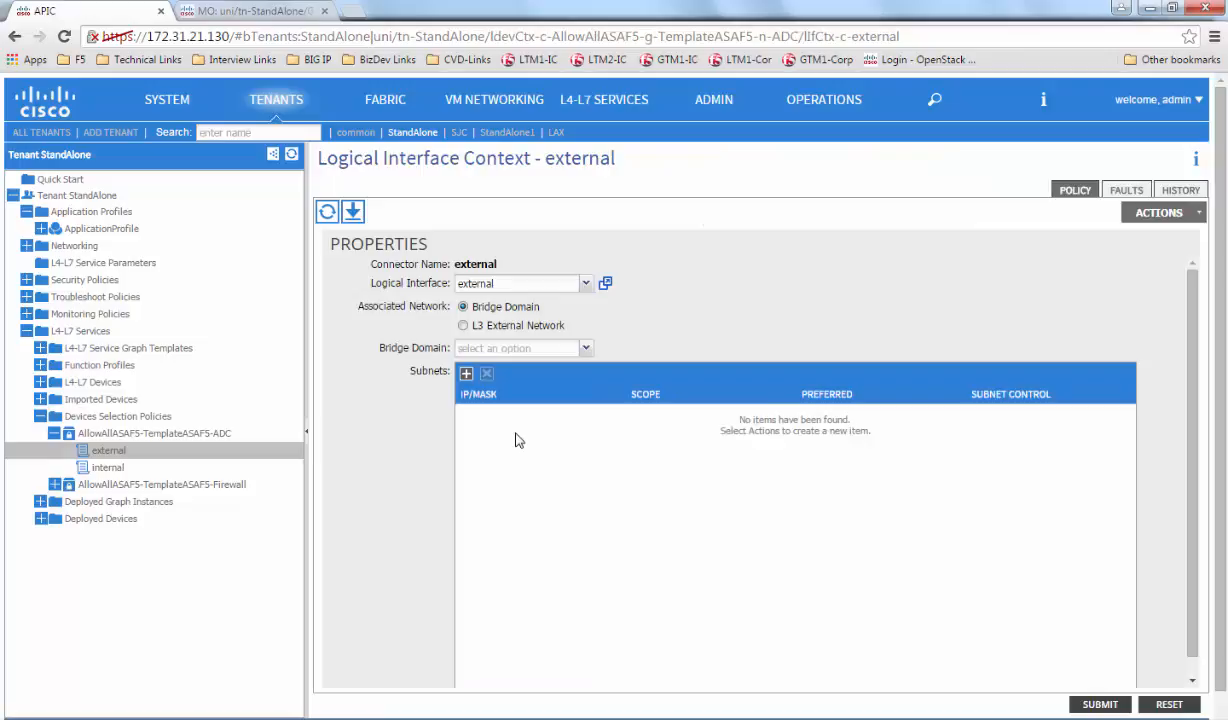
- Choose intermediateBD as the external connector's bridge domain and submit the change
click(585, 347)
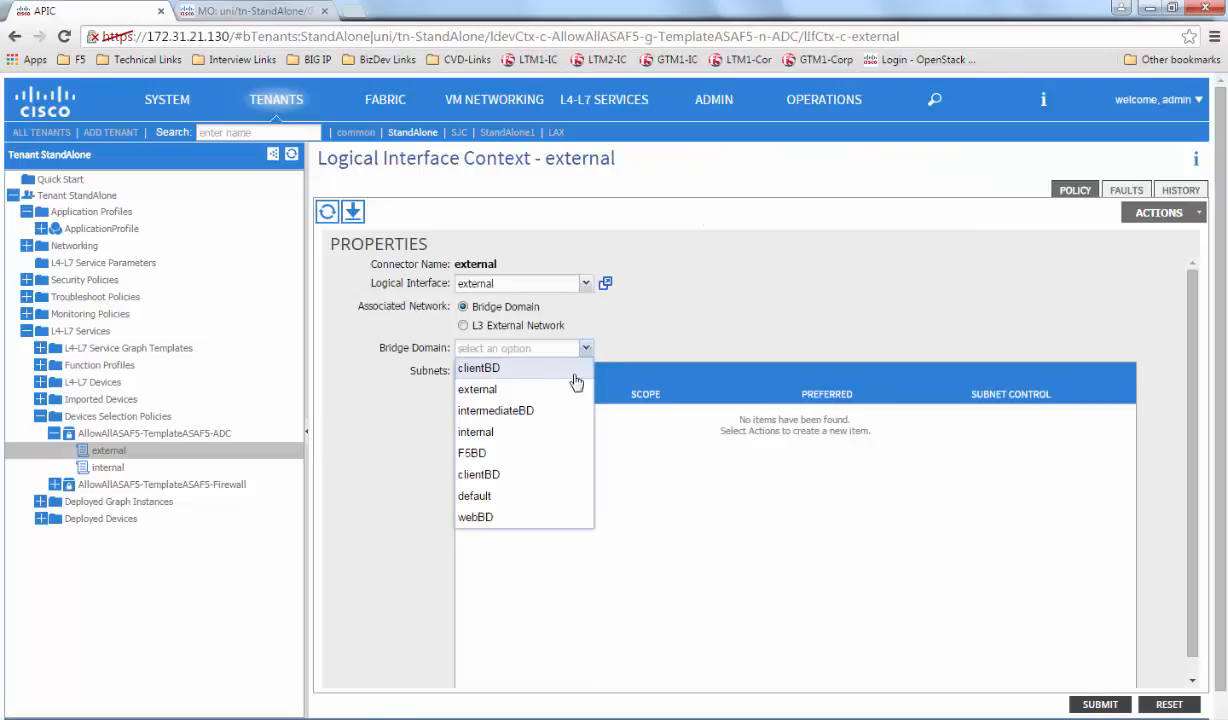
click(496, 410)
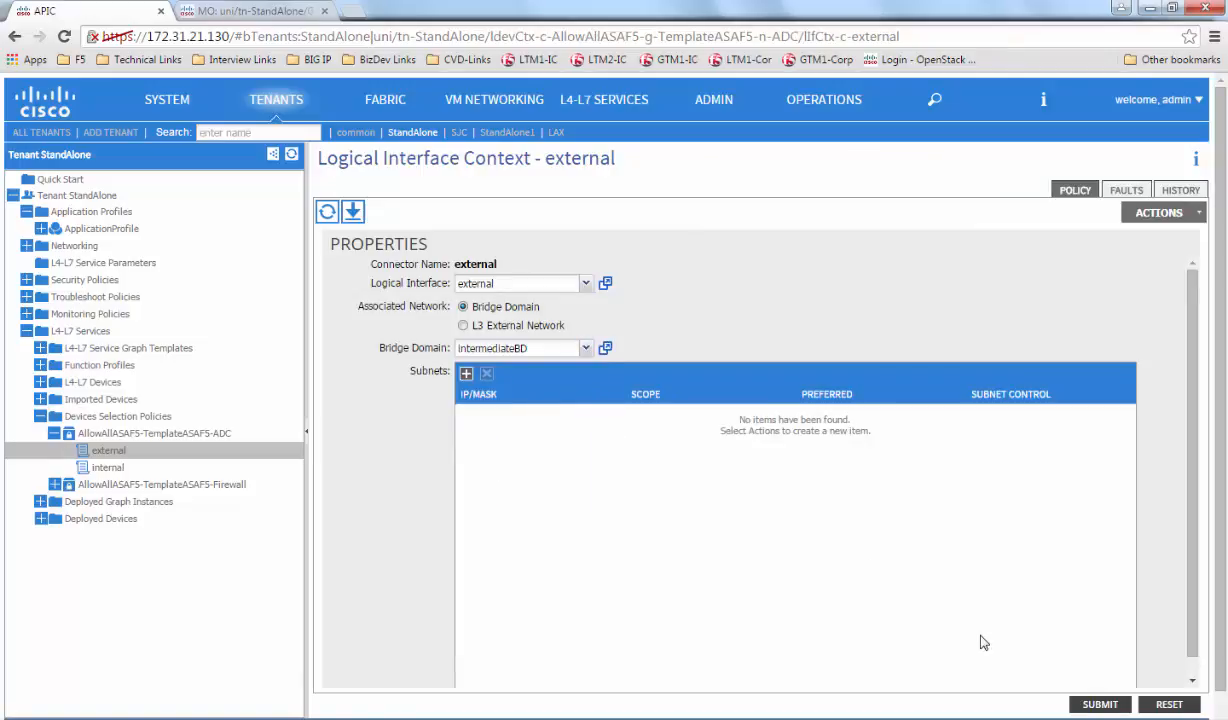
click(1099, 704)
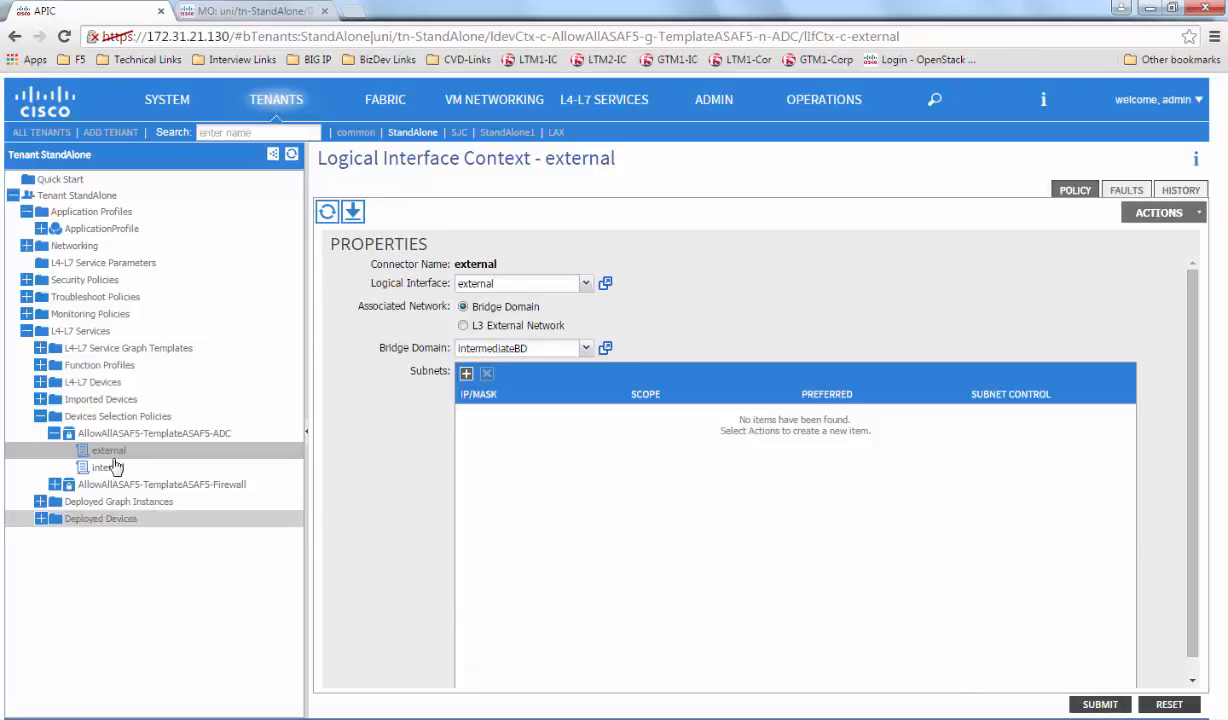
click(56, 433)
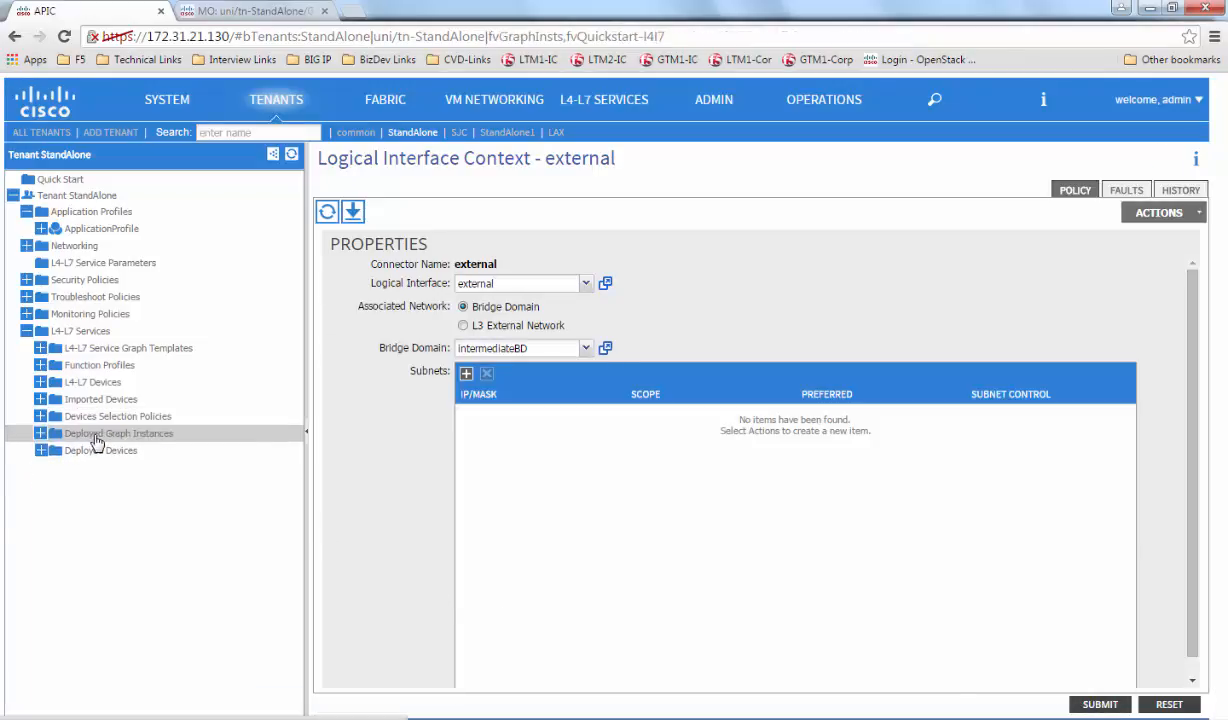
- Reopen the graph instance's faults, showing the graph-rendering-failed fault with cleared severity
click(118, 433)
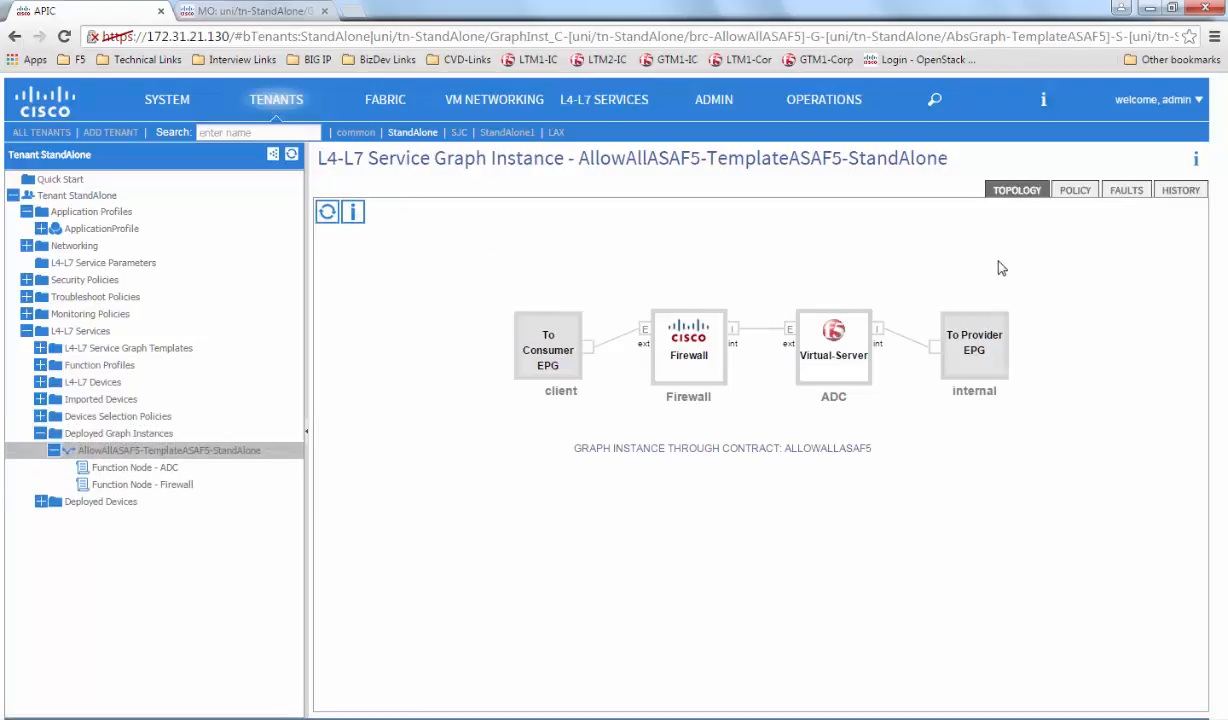
click(1126, 190)
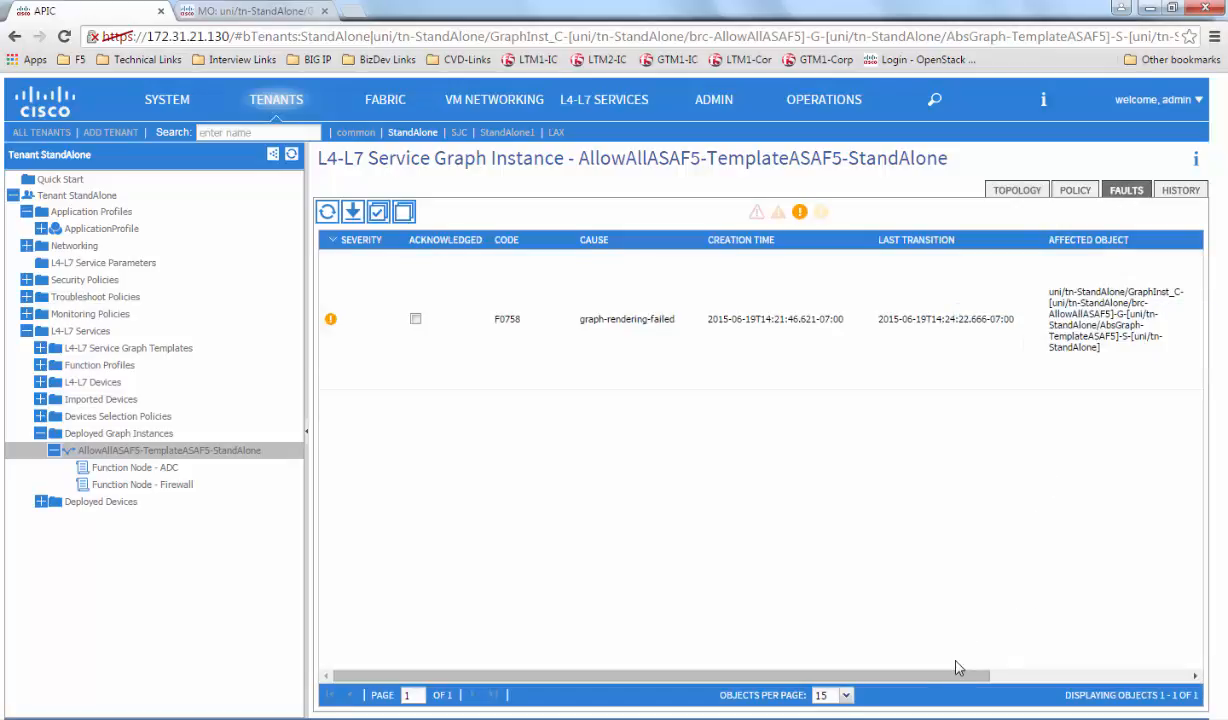
scroll(right, 3)
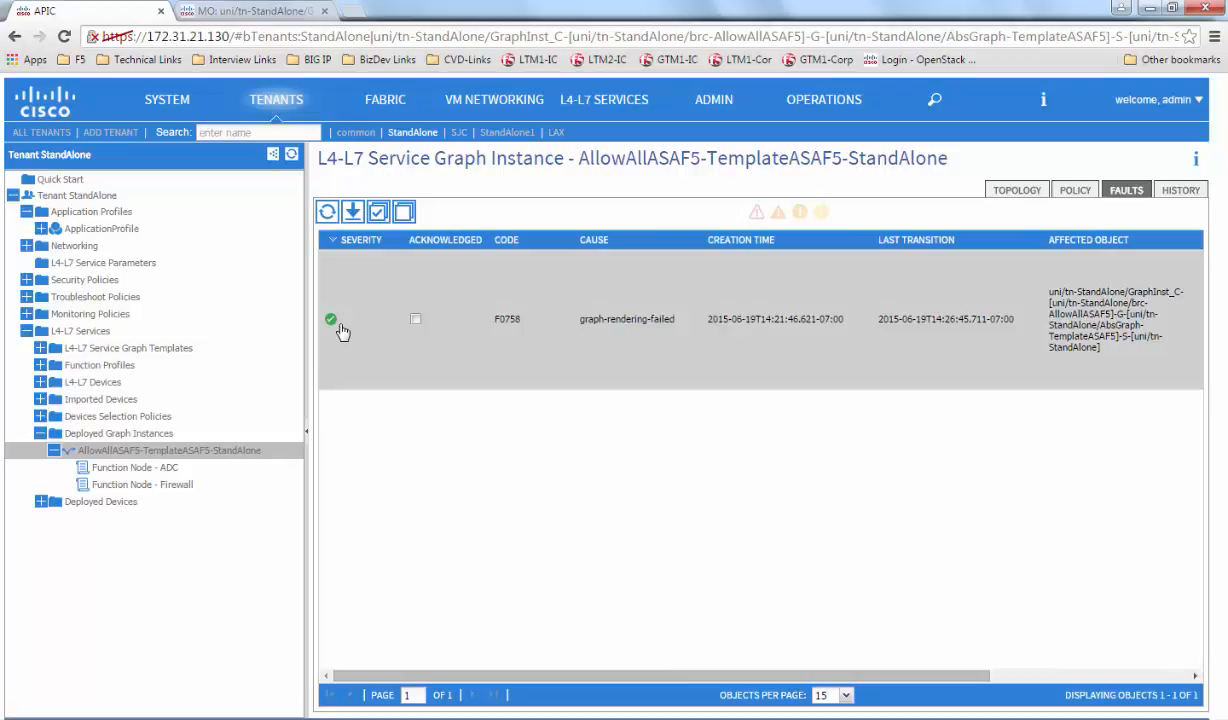
mouse_move(760, 630)
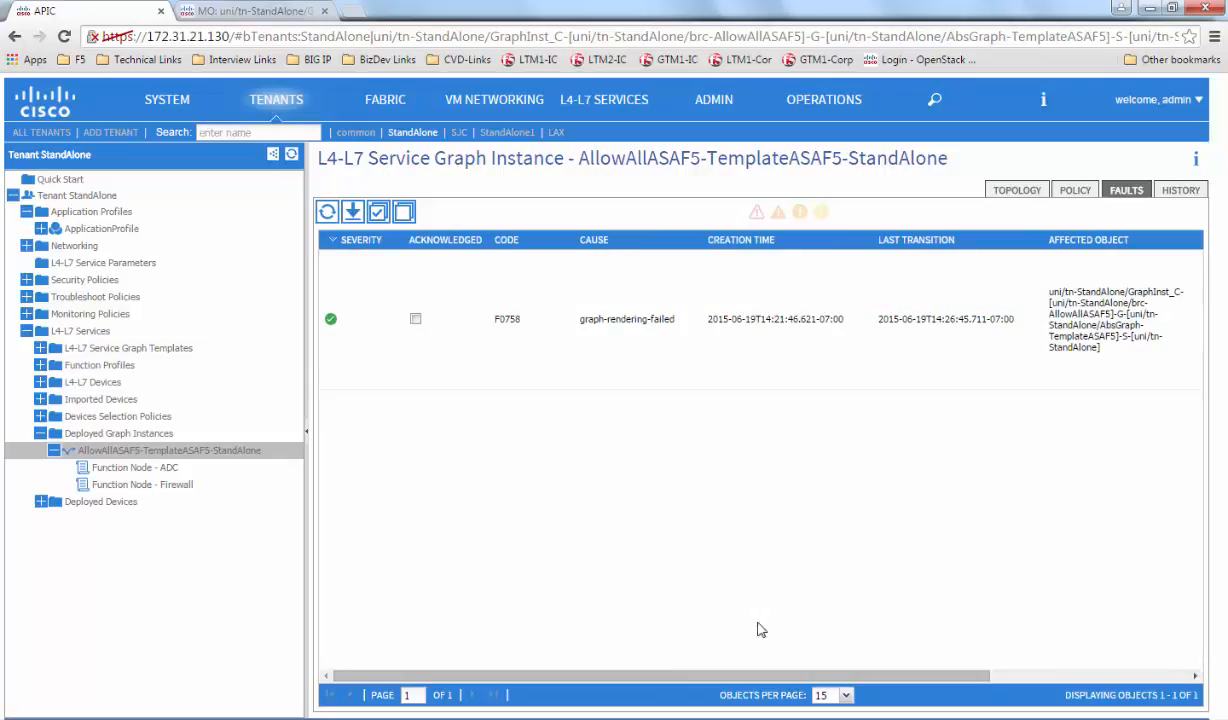
mouse_move(1047, 366)
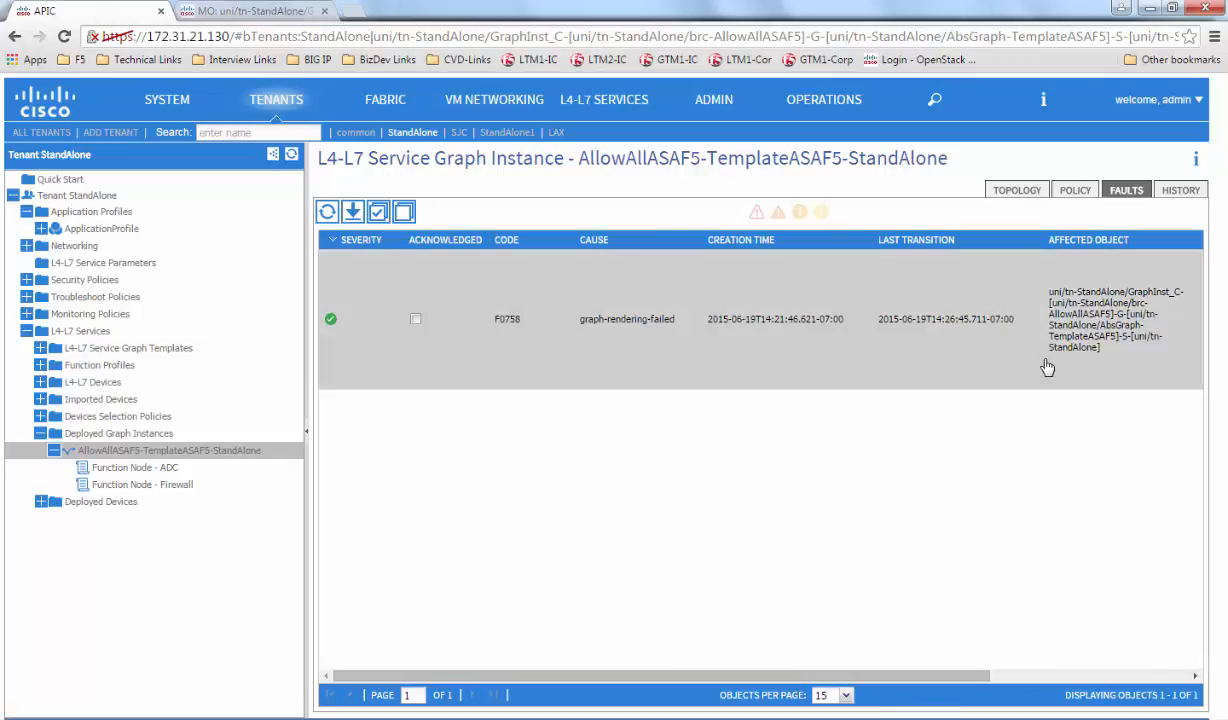
- Open the cleared graph-rendering-failed fault's properties and expand its Details
double_click(627, 318)
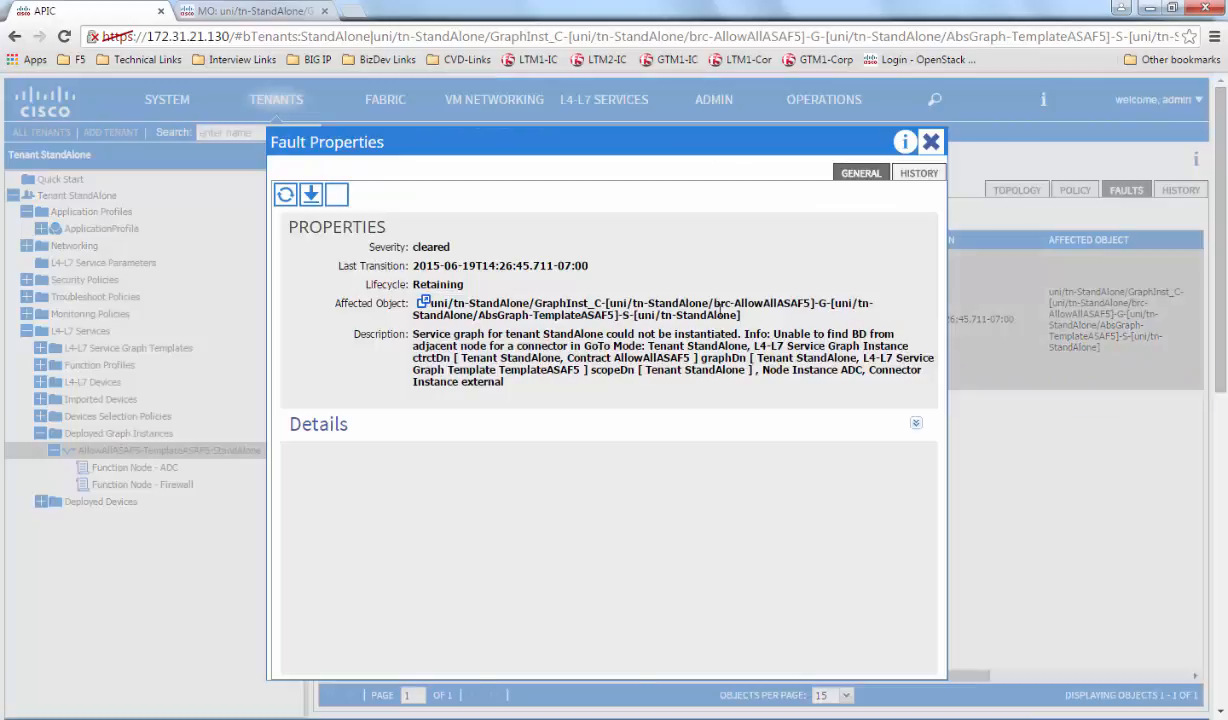
click(915, 423)
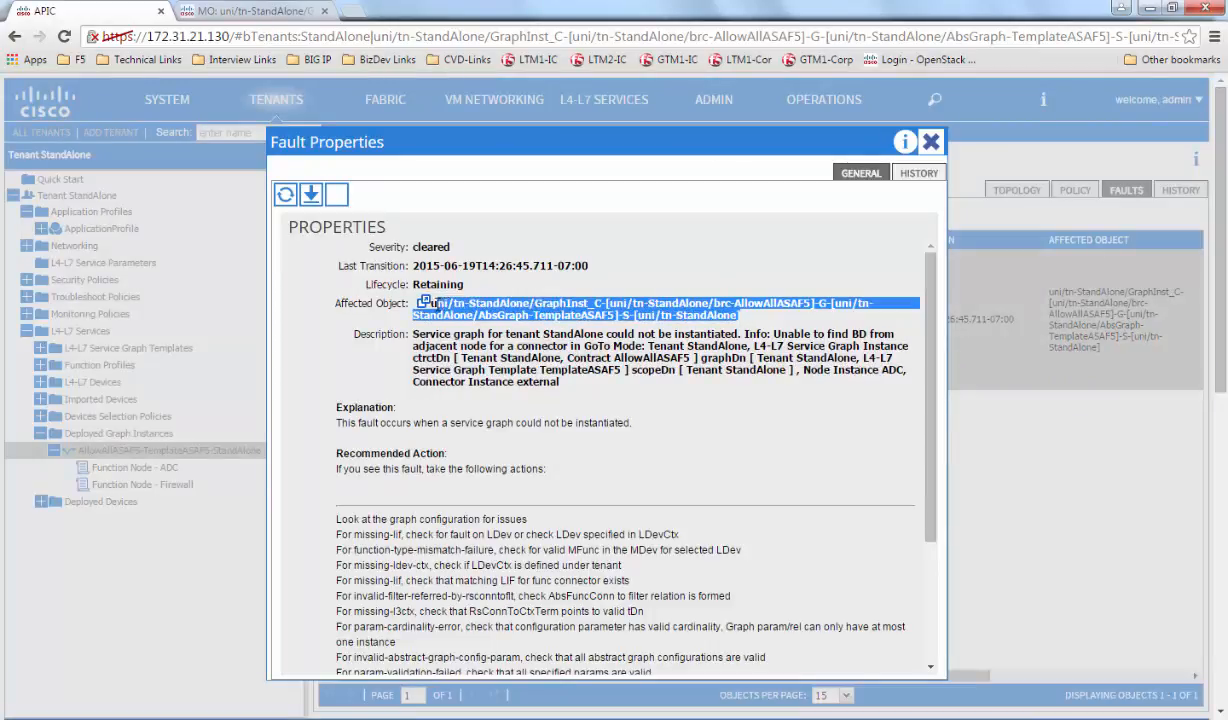
mouse_move(315, 98)
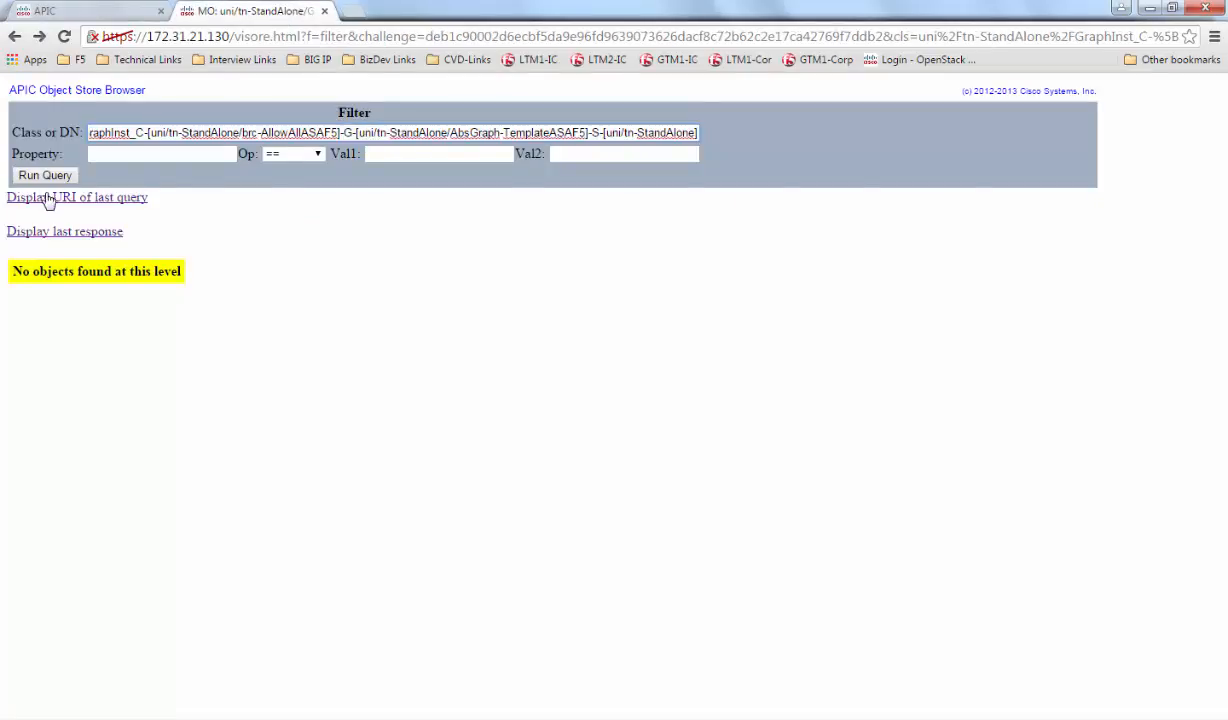
- Load the vnsGraphInst object in Visore and highlight its configSt value applied
click(44, 175)
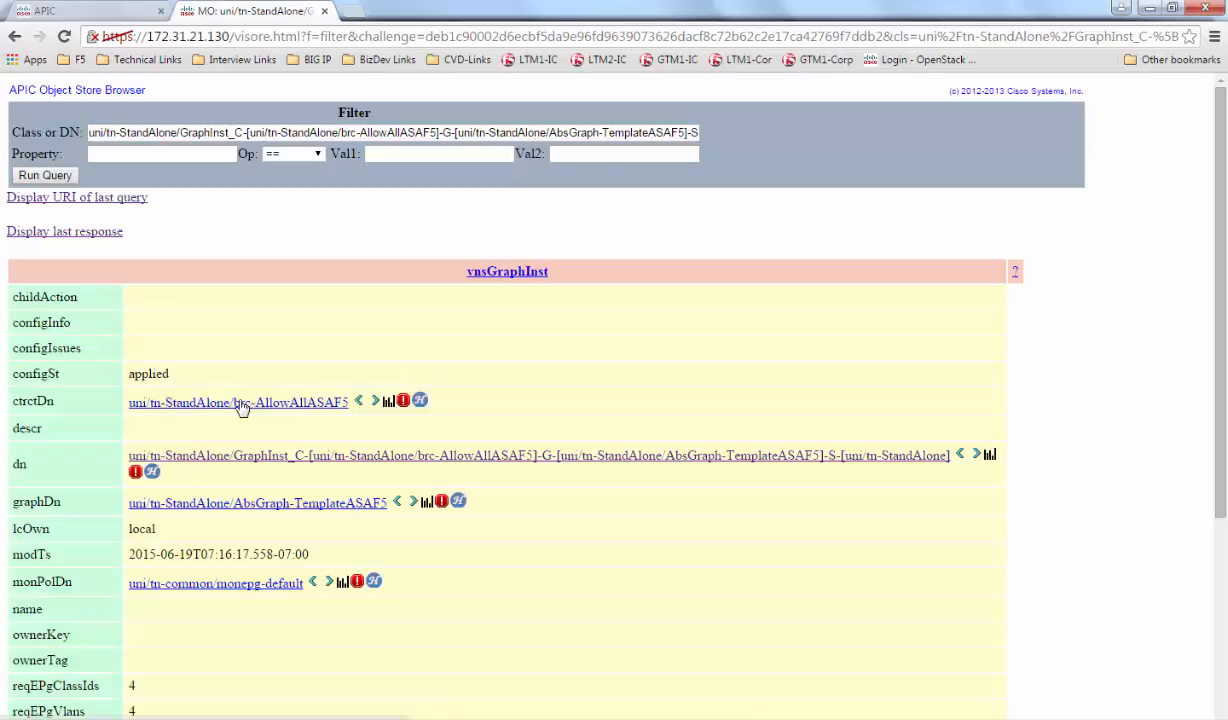
double_click(148, 373)
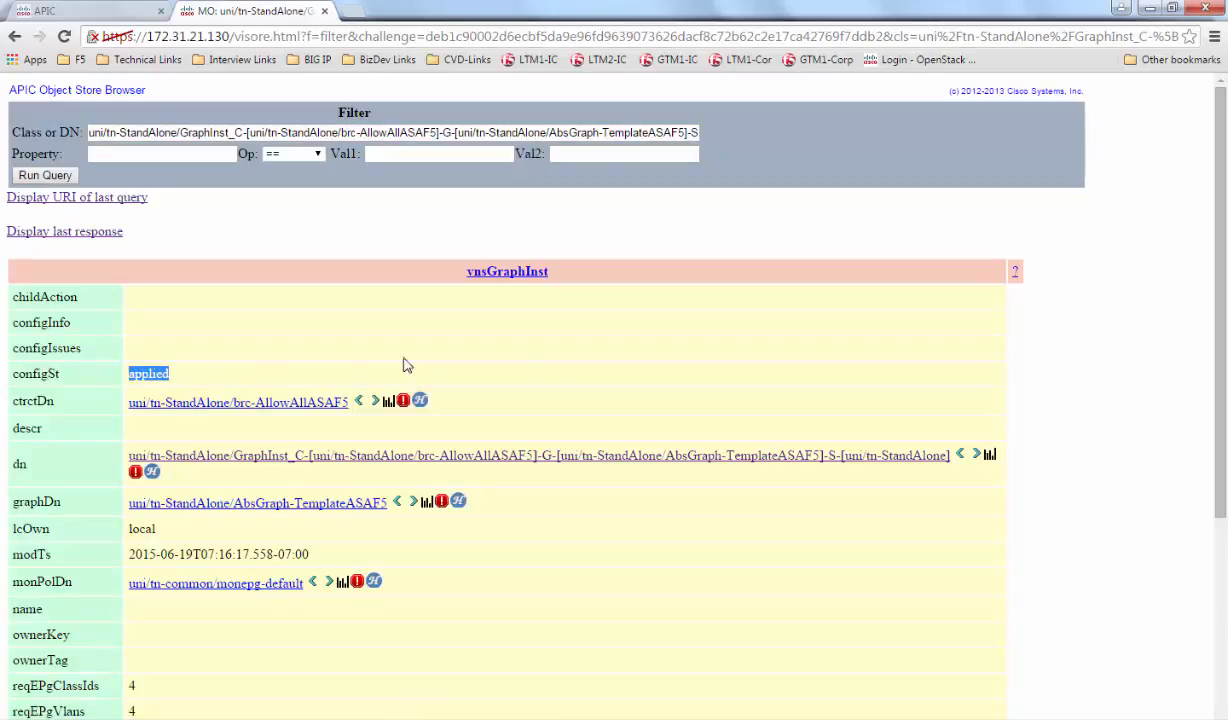
mouse_move(889, 675)
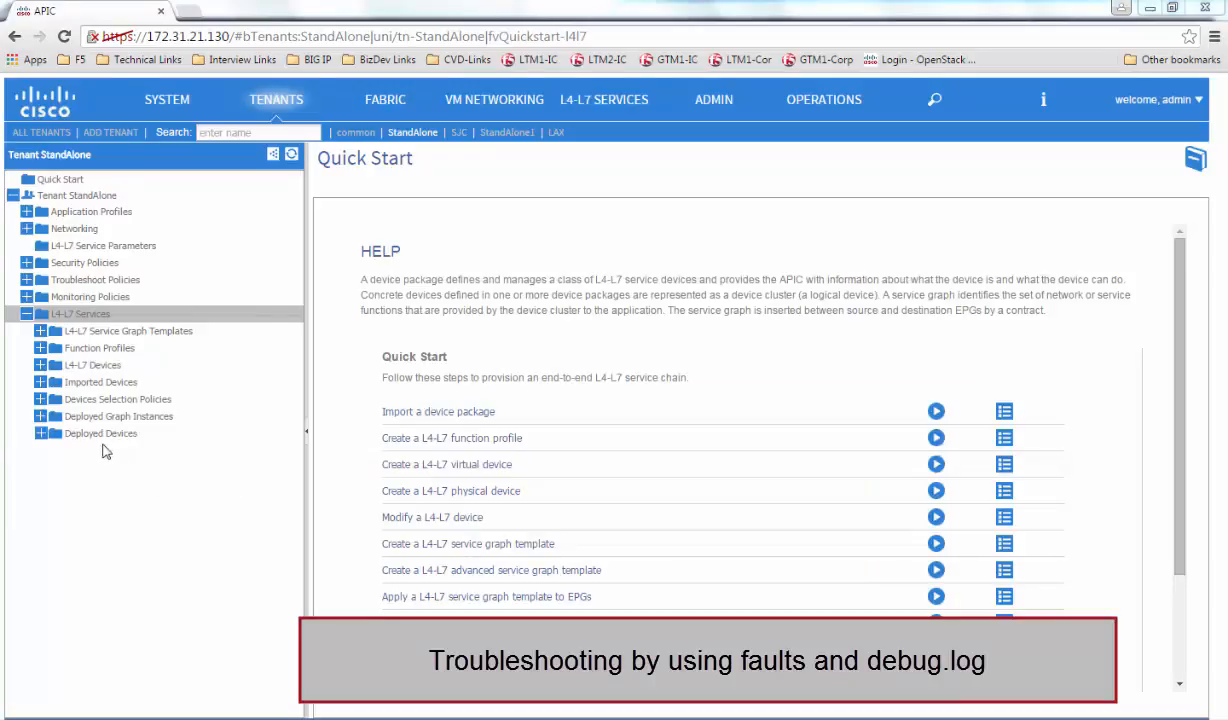
- Show the ASAF5-ctx deployed device's faults and highlight the 'Network Virtual Server is not supported' message
click(40, 433)
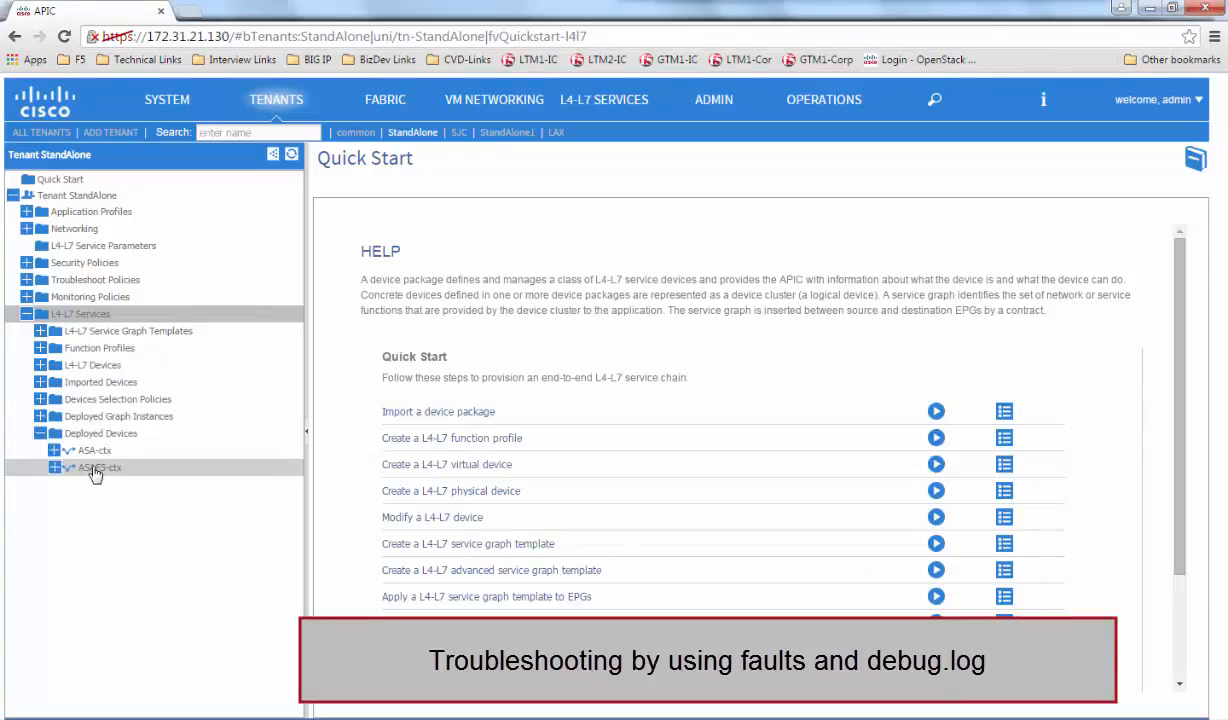
click(98, 467)
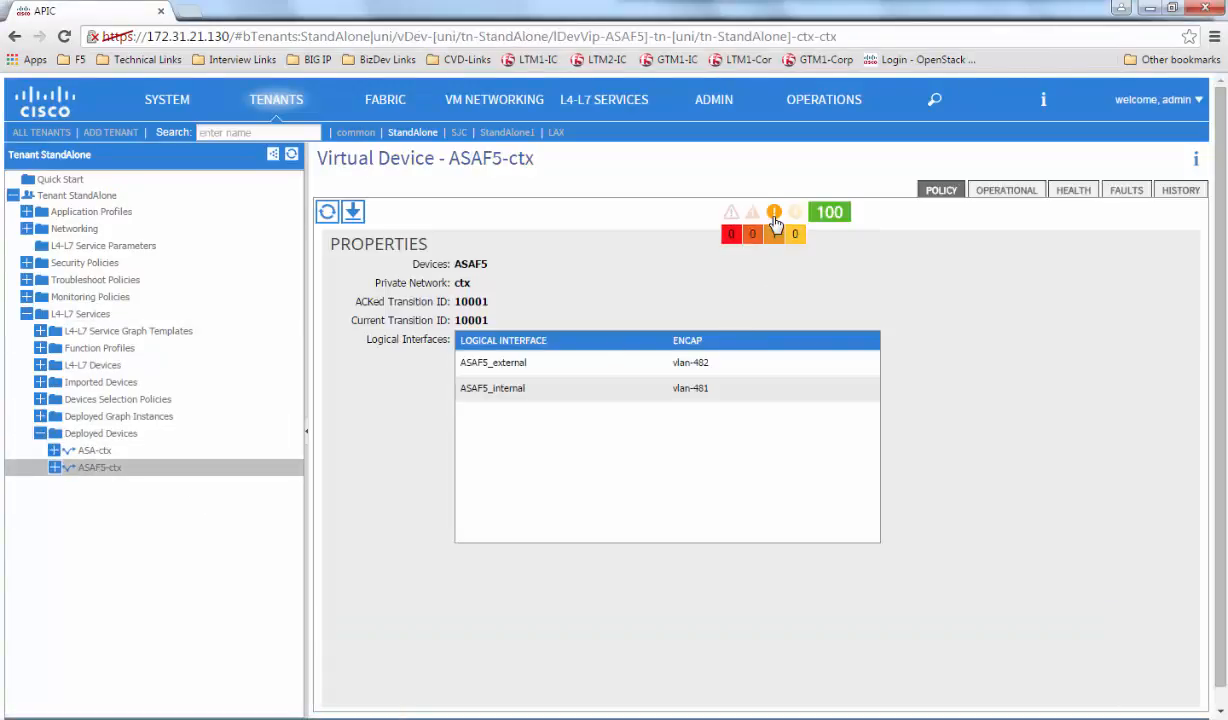
click(1126, 190)
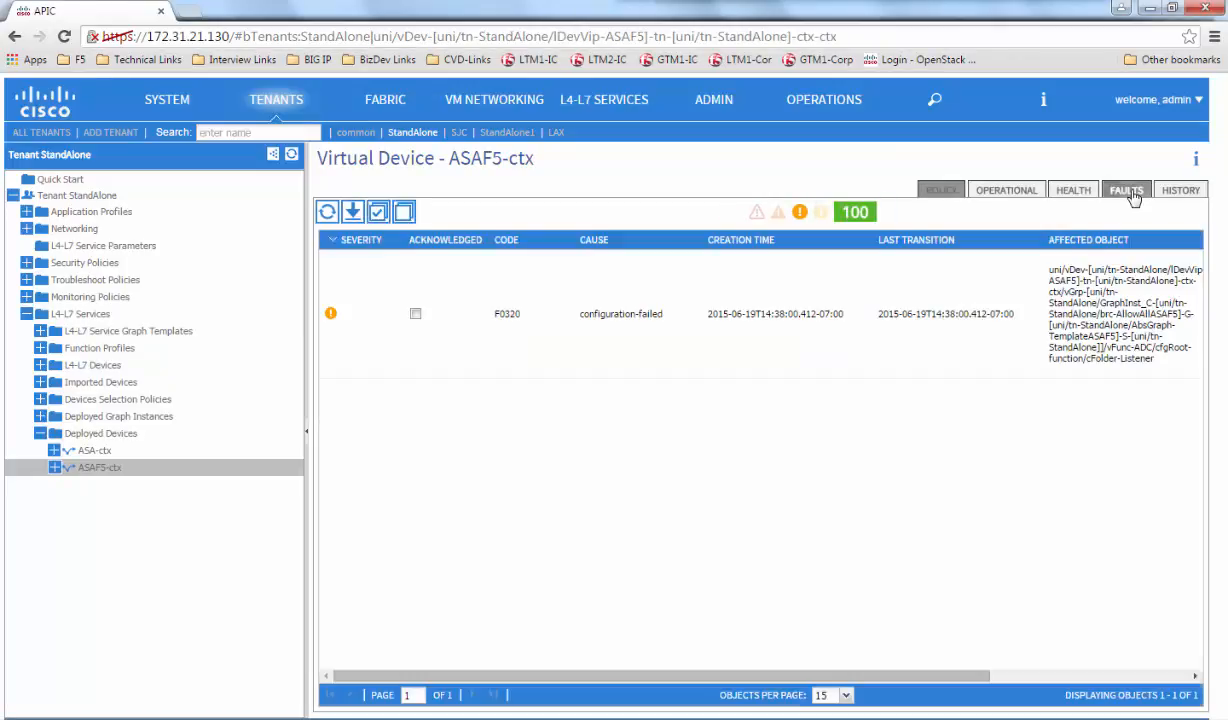
mouse_move(1110, 313)
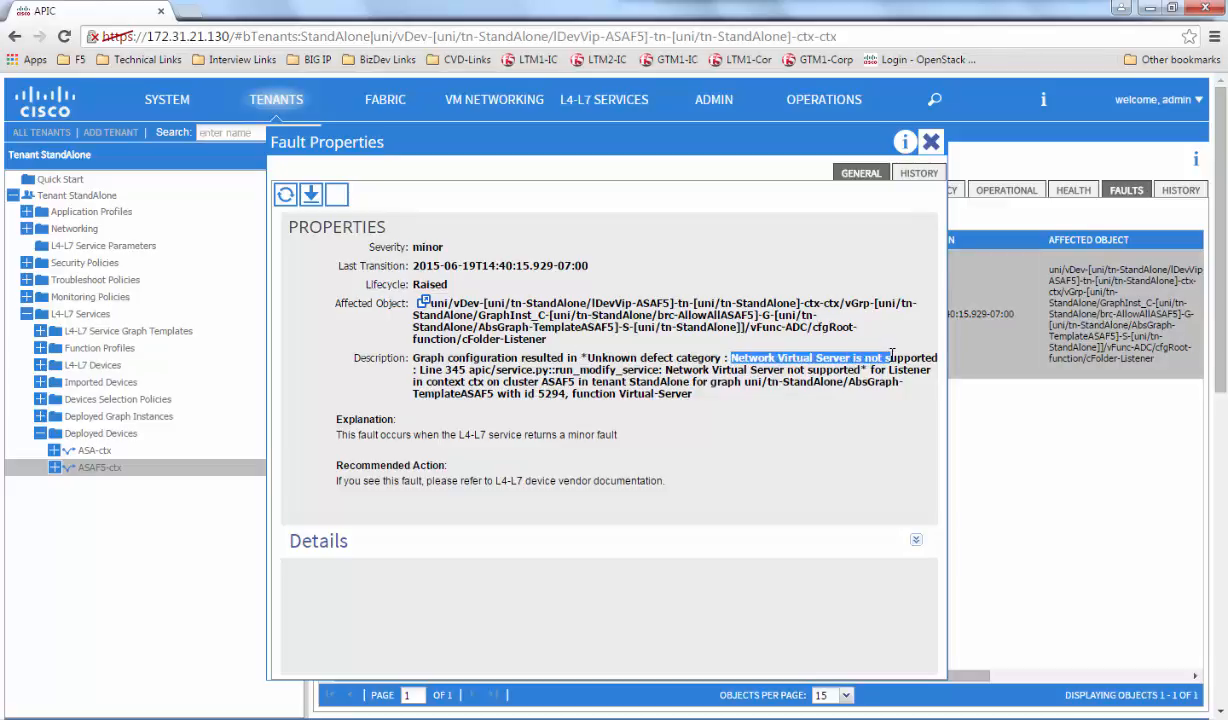
drag(890, 357, 930, 370)
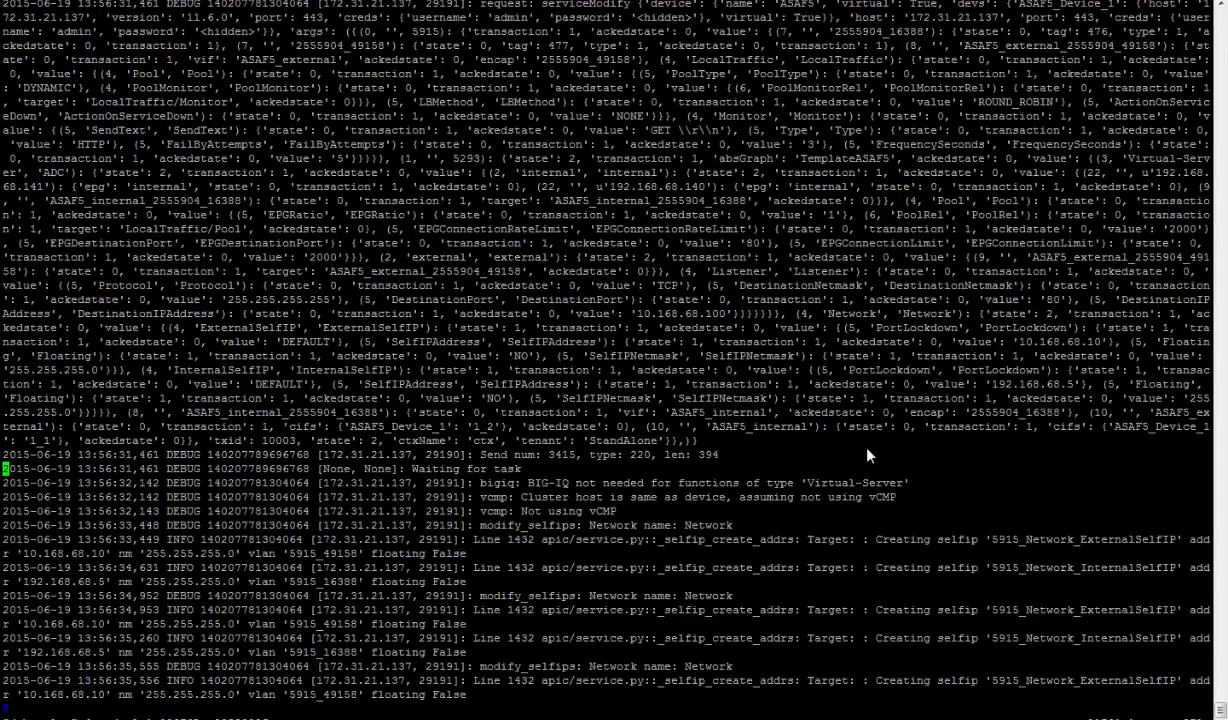
- Scroll through debug.log to read the ASAF5 serviceModify request and selfip creation entries
scroll(down, 3)
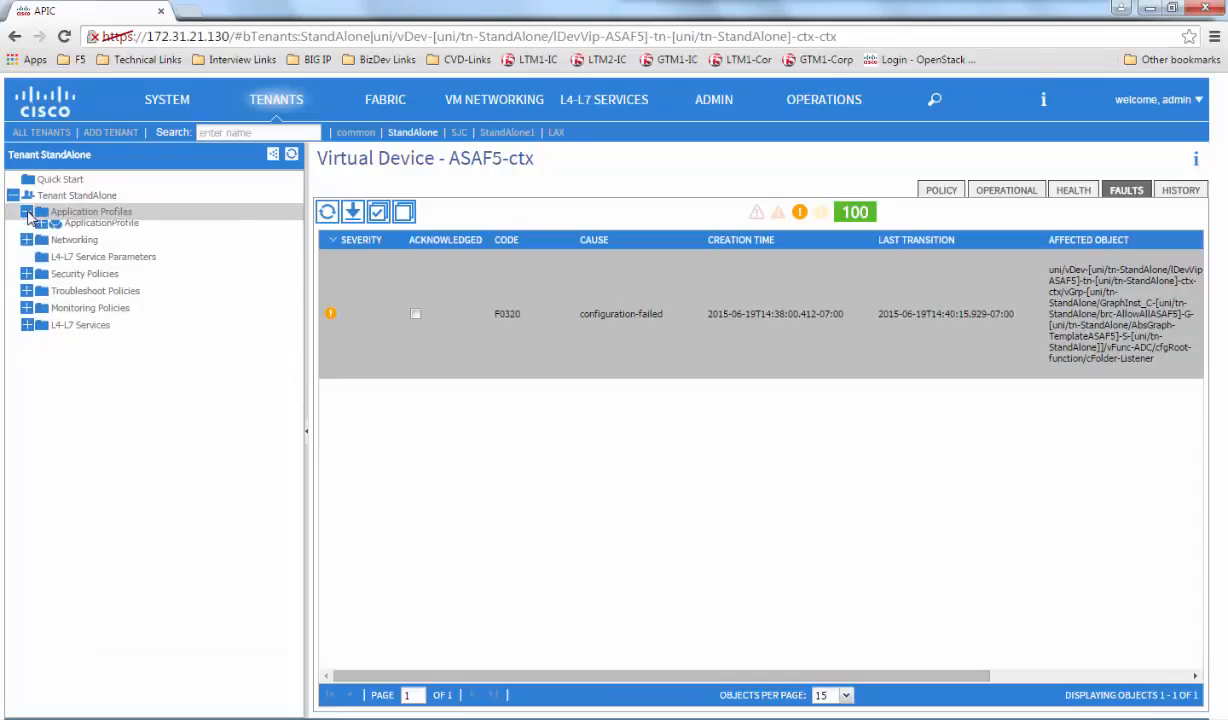
- Edit the L4-L7 service parameters of EPG internal under the application profile
click(38, 228)
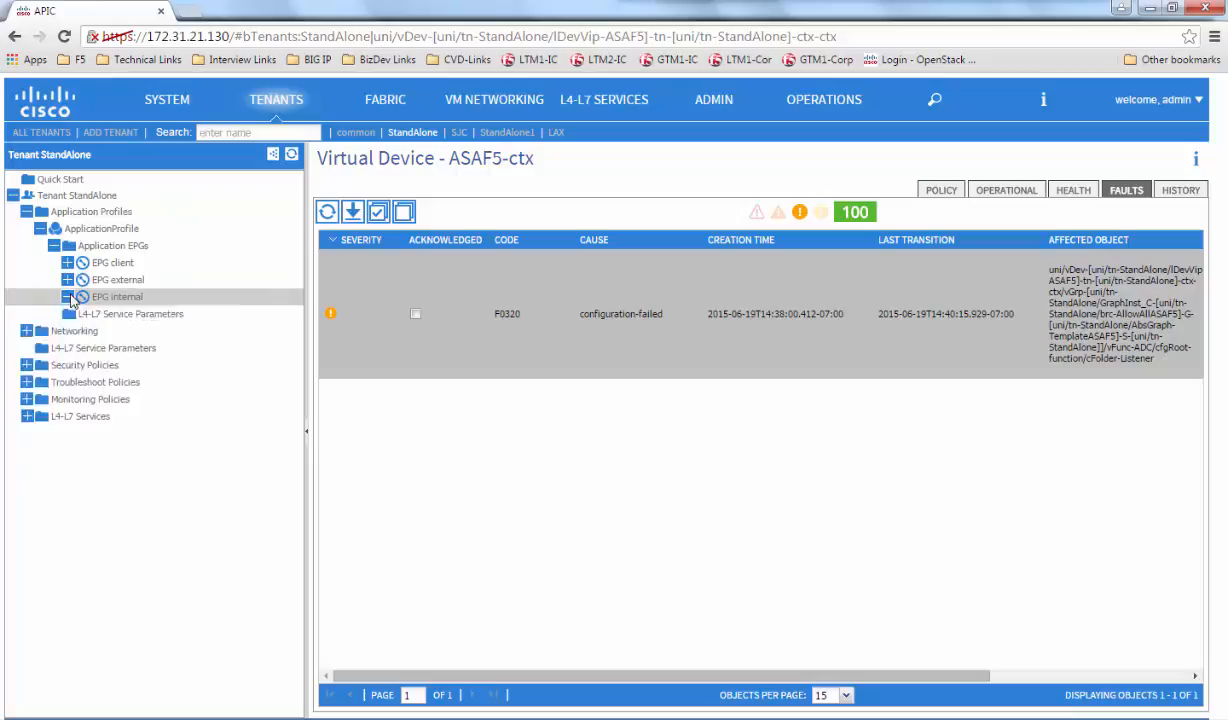
click(80, 296)
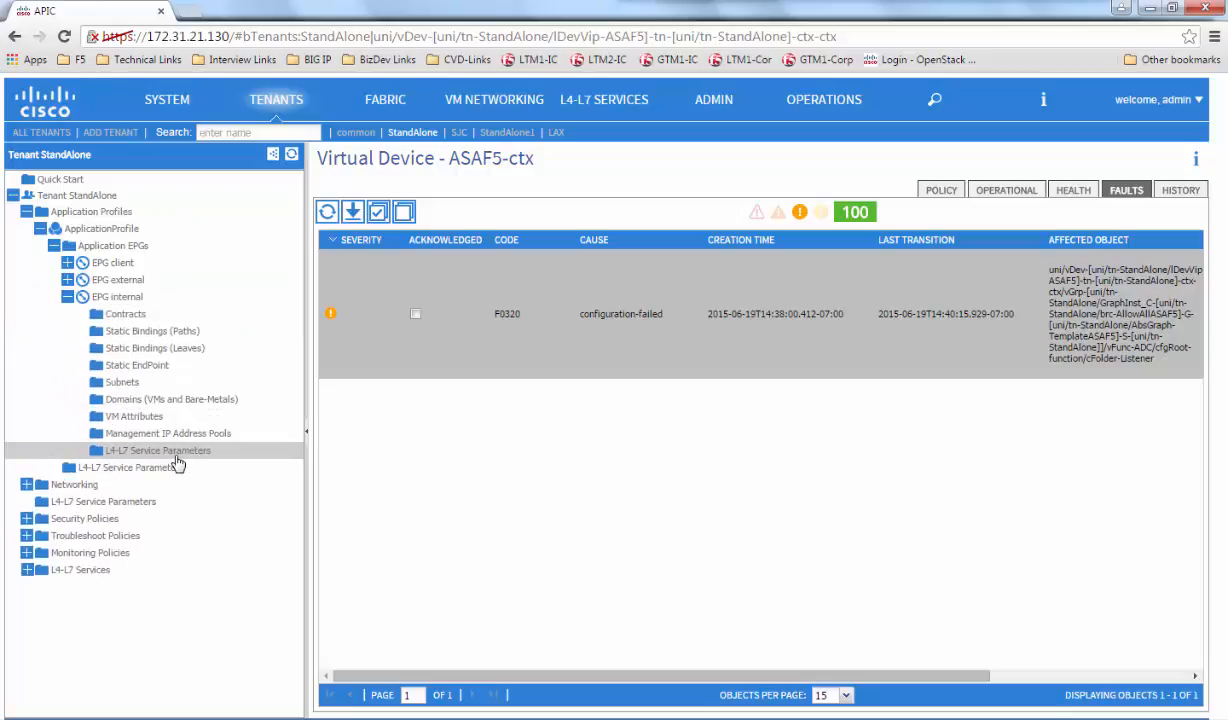
click(157, 450)
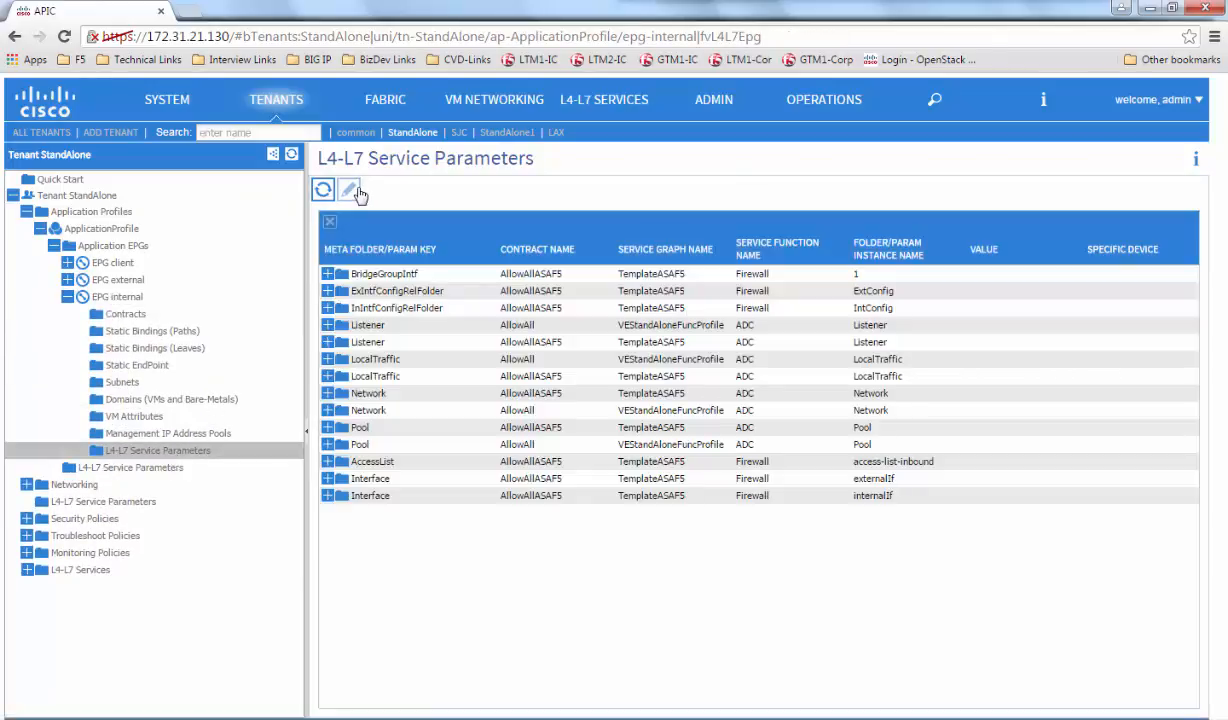
click(348, 190)
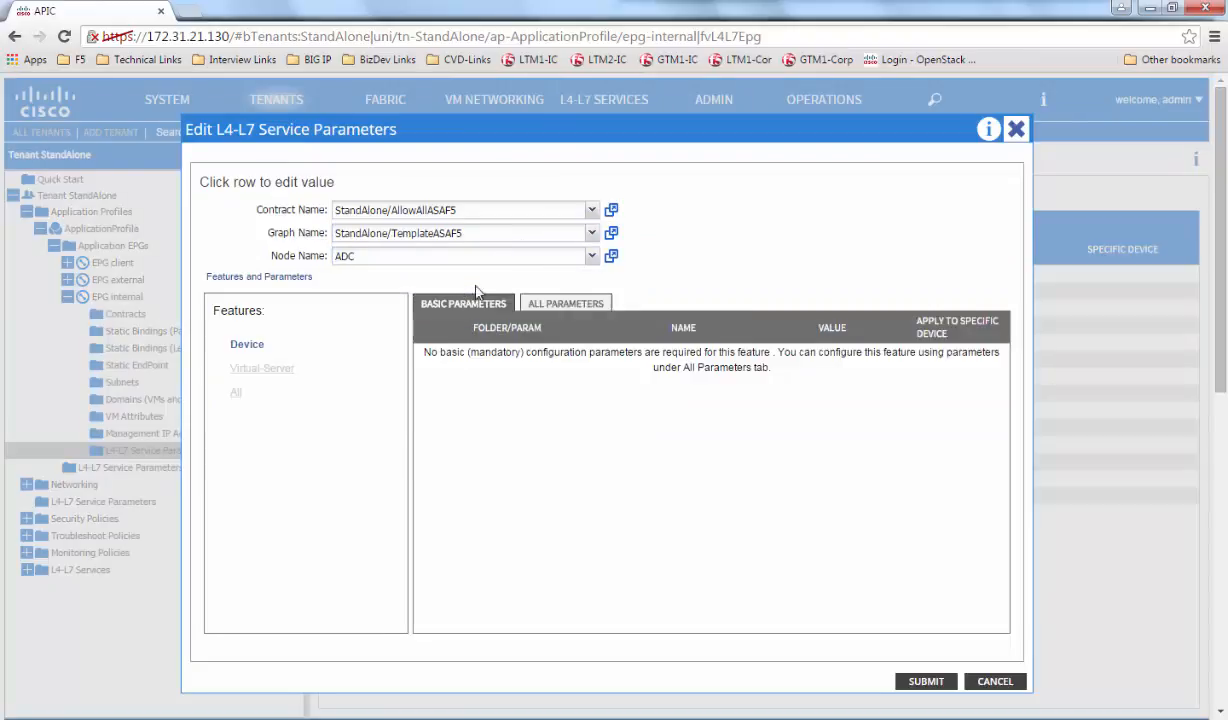
- Replace the ADC Listener's Virtual Server Netmask 255.255.255.0 among all parameters and update it
click(565, 303)
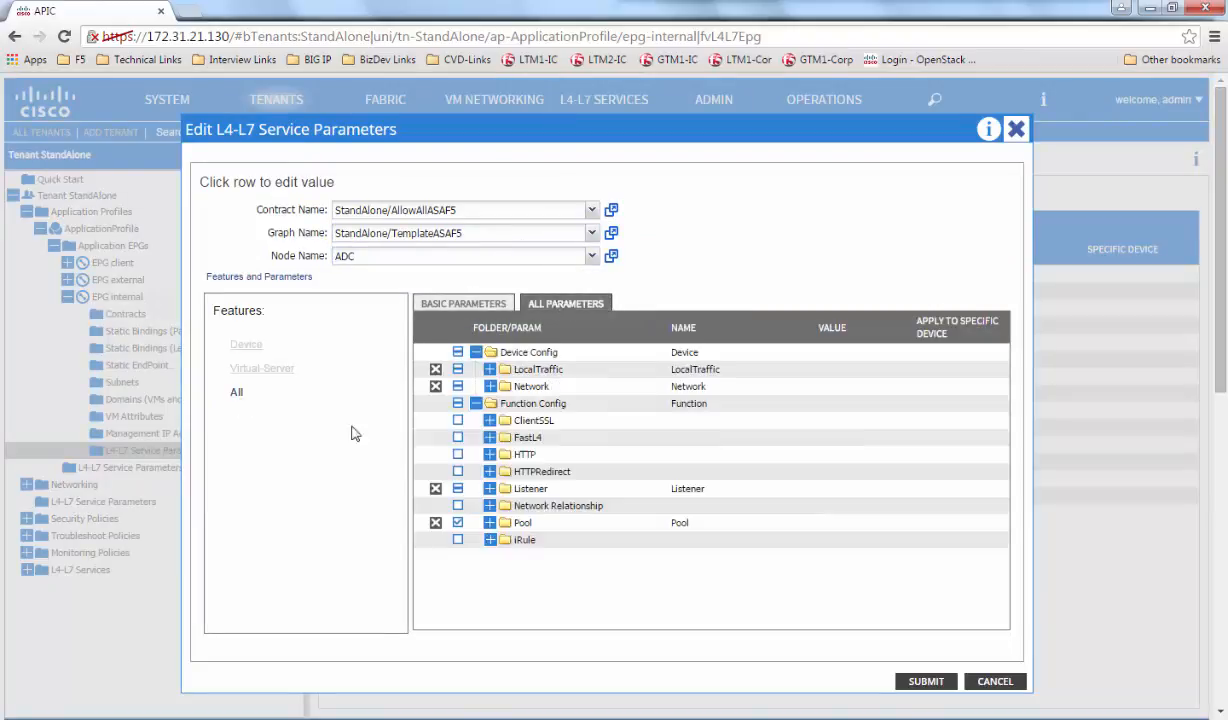
click(489, 488)
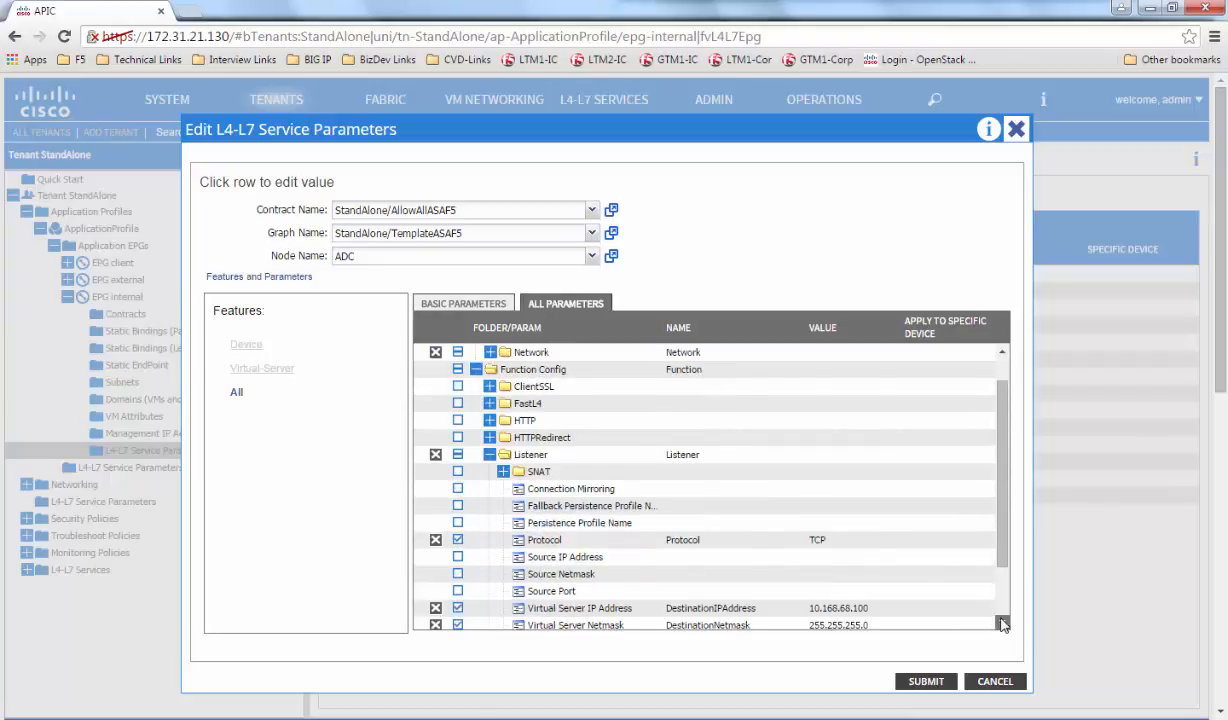
scroll(down, 3)
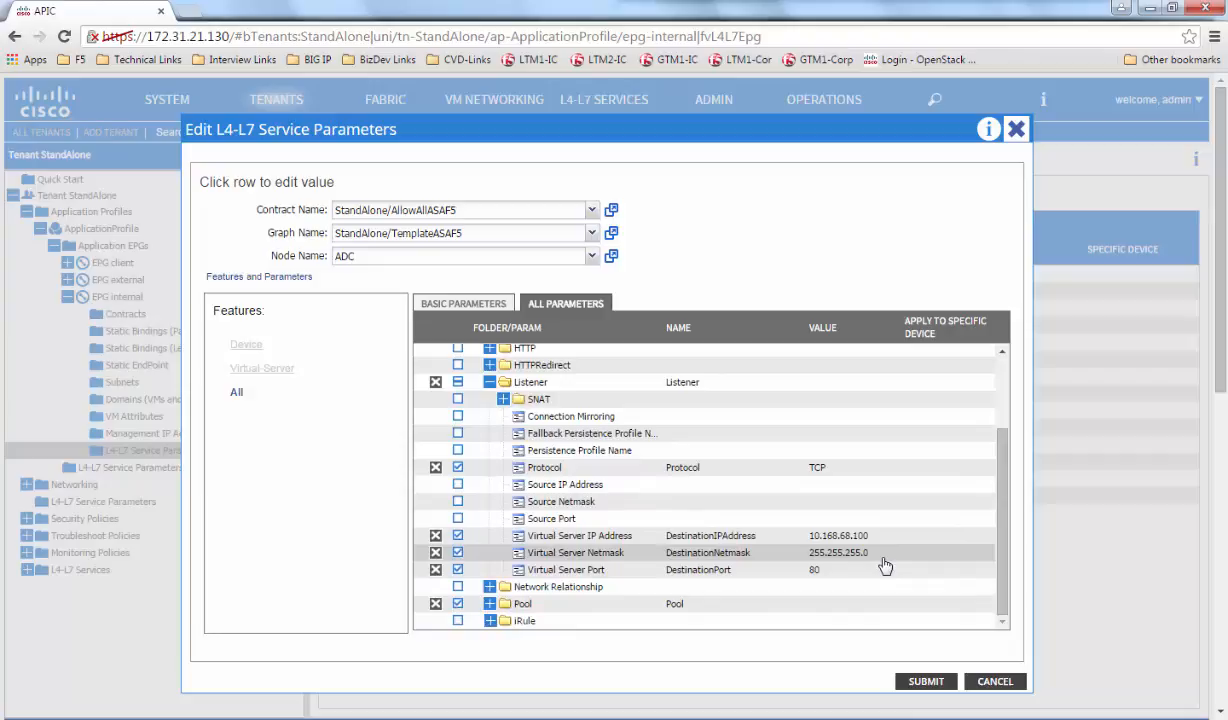
click(840, 553)
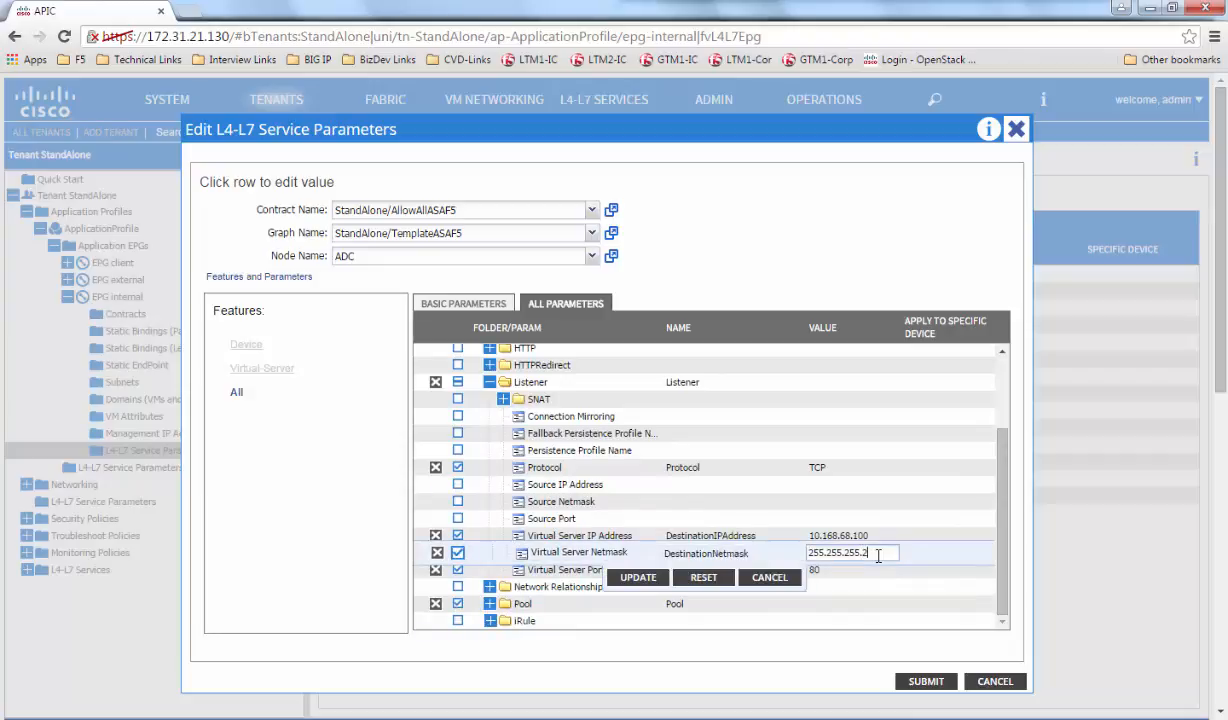
click(637, 577)
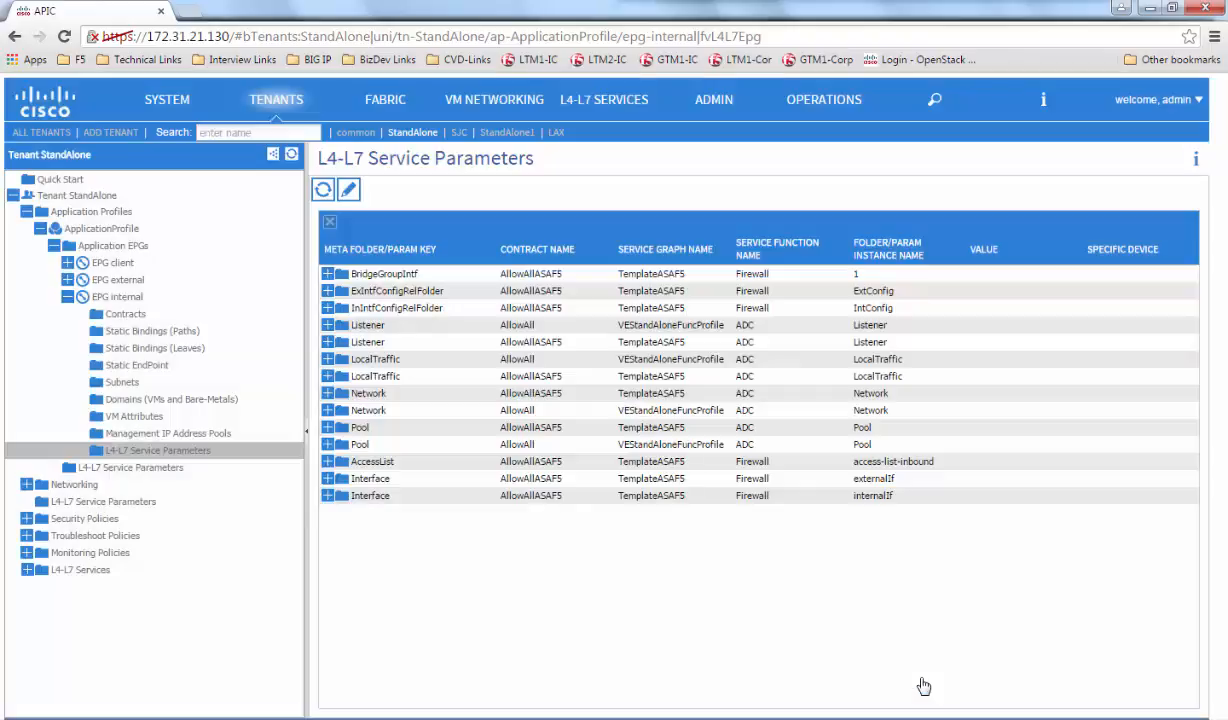
mouse_move(44, 597)
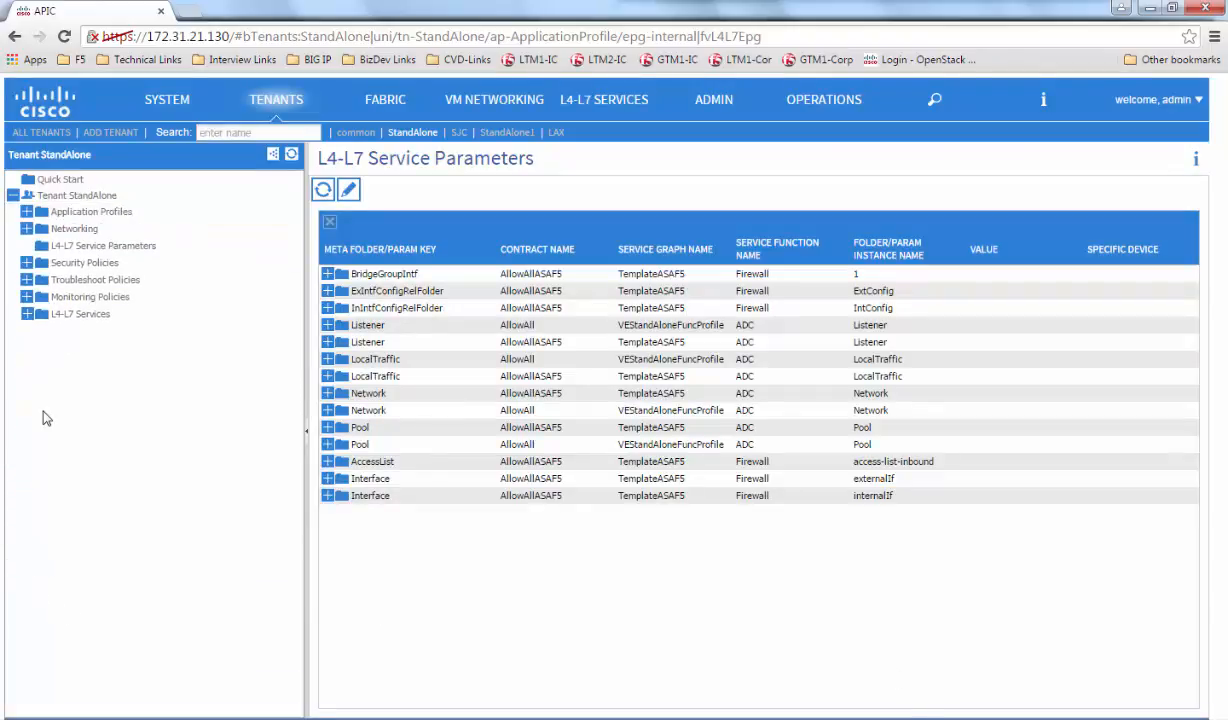
- Check the ASAF5-ctx deployed device's faults and see the F0320 configuration-failed fault cleared
click(13, 313)
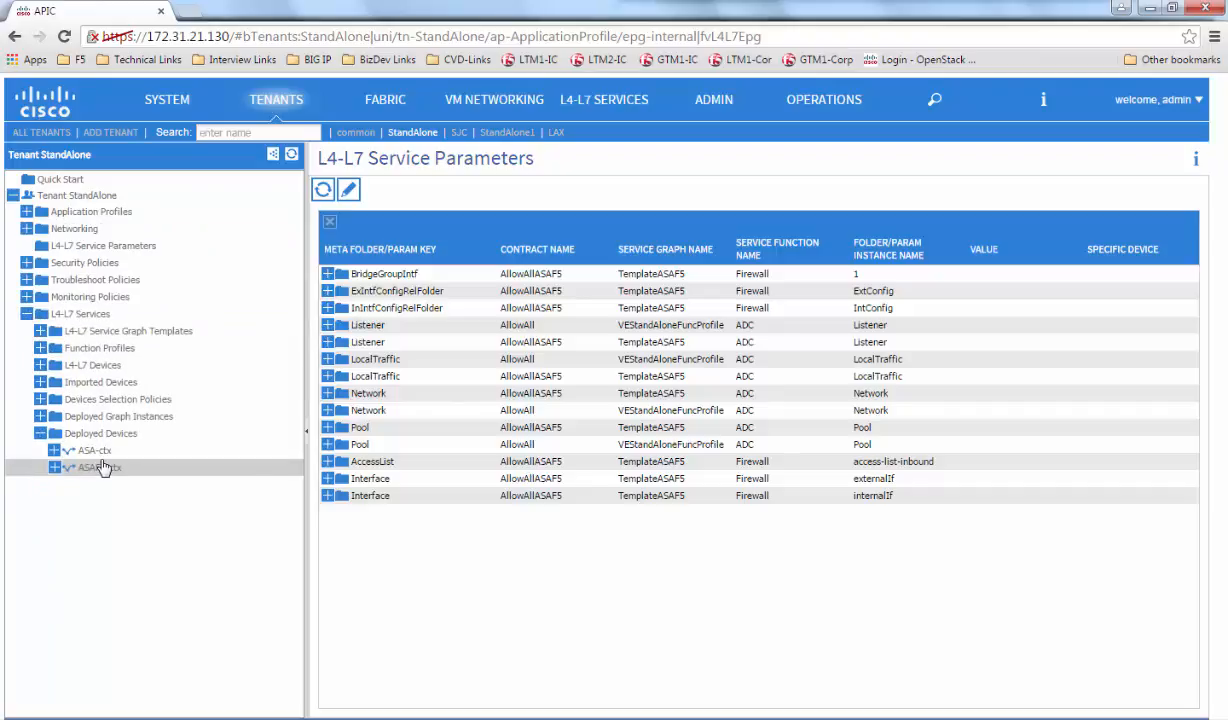
click(97, 467)
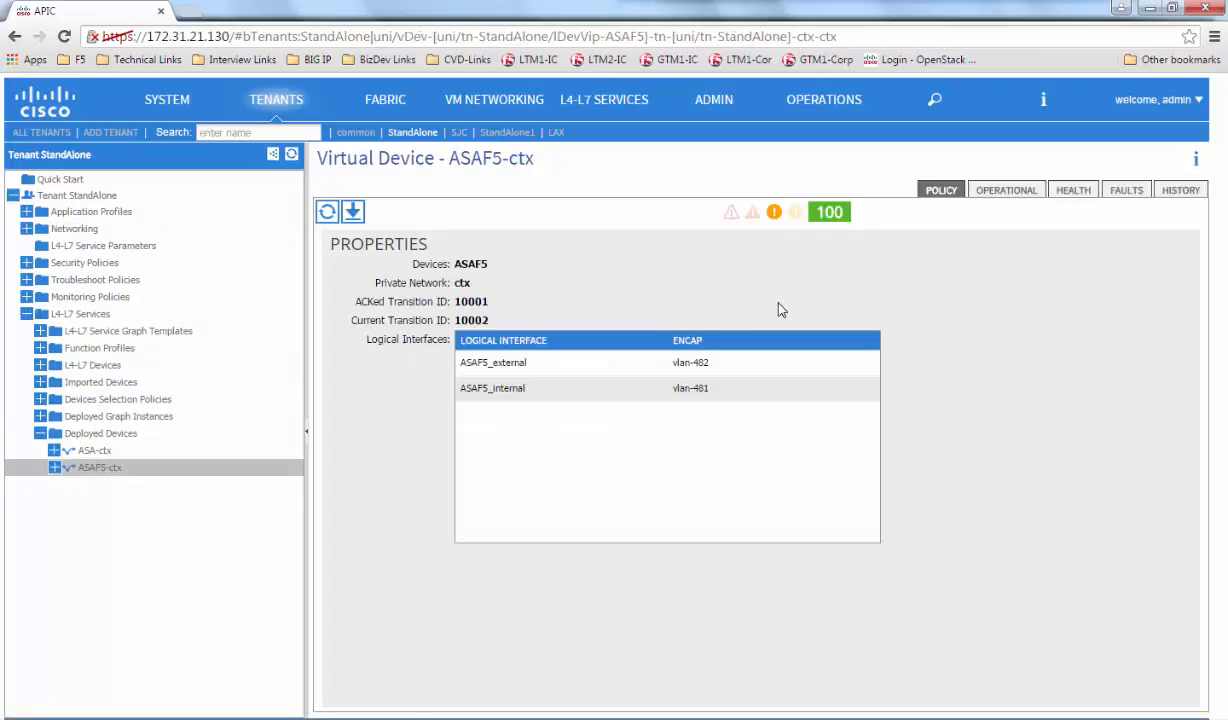
click(1126, 189)
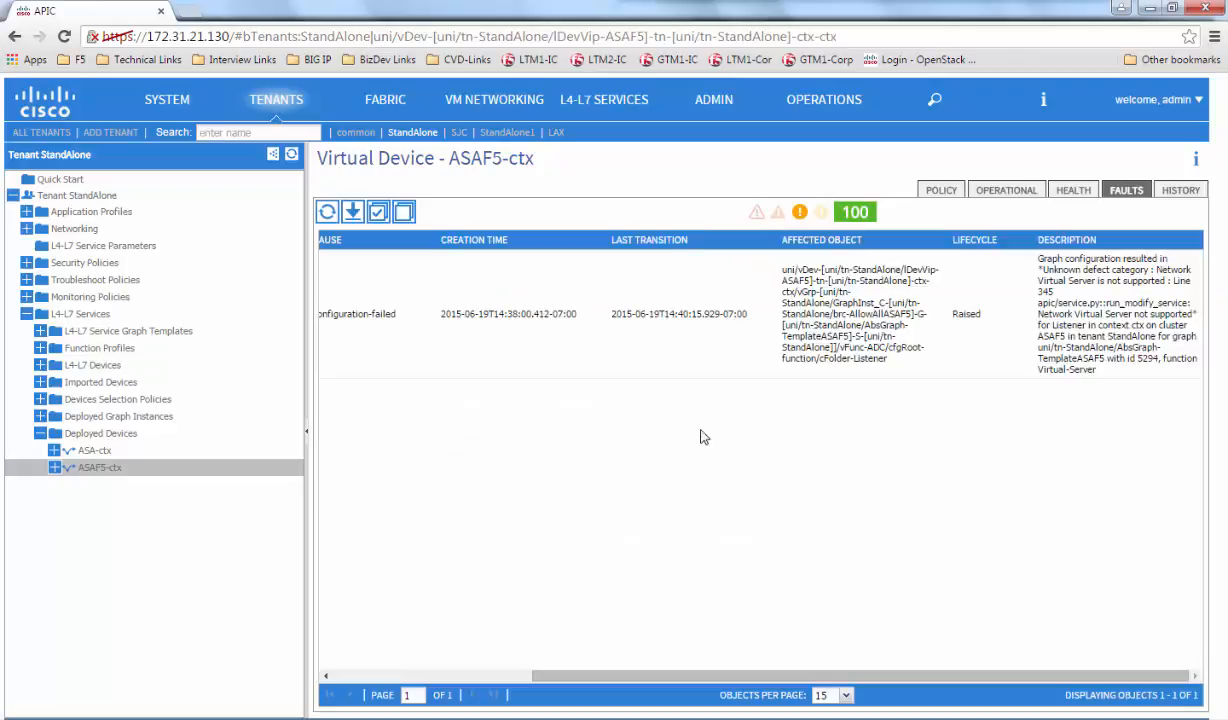
click(328, 211)
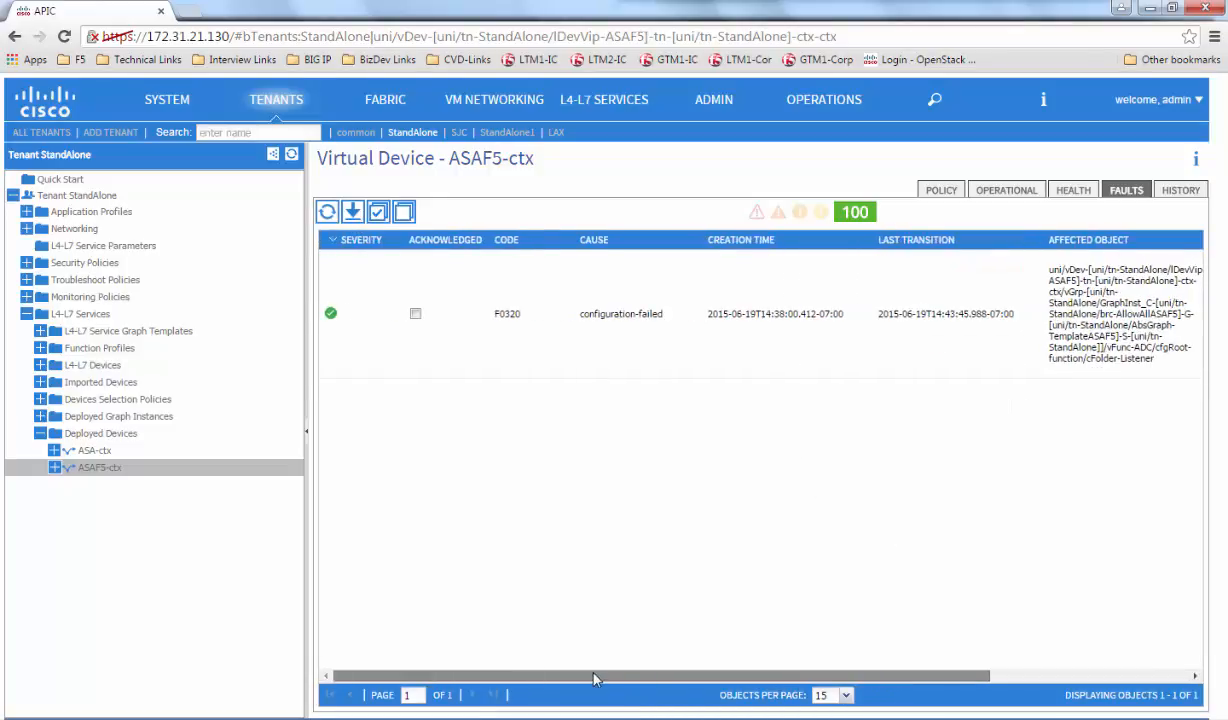
mouse_move(330, 313)
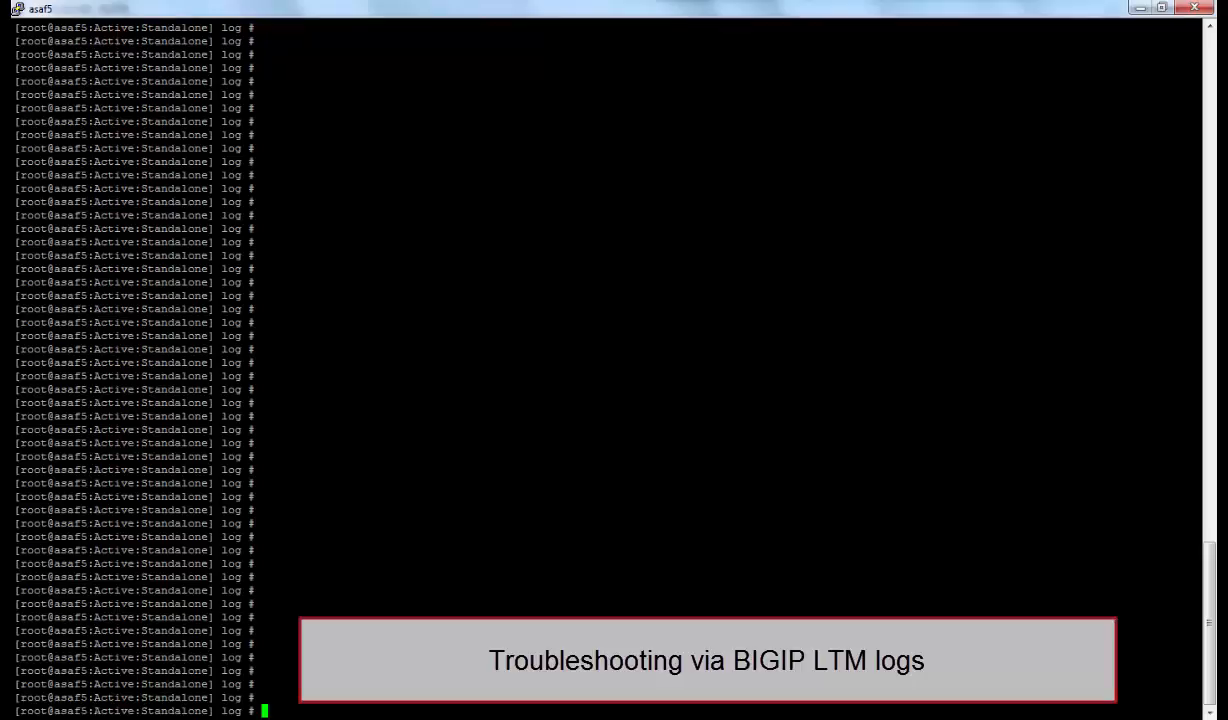
- Show the current directory, read the BIG-IP LTM log in vi, then quit with :q! without saving
text(pwd)
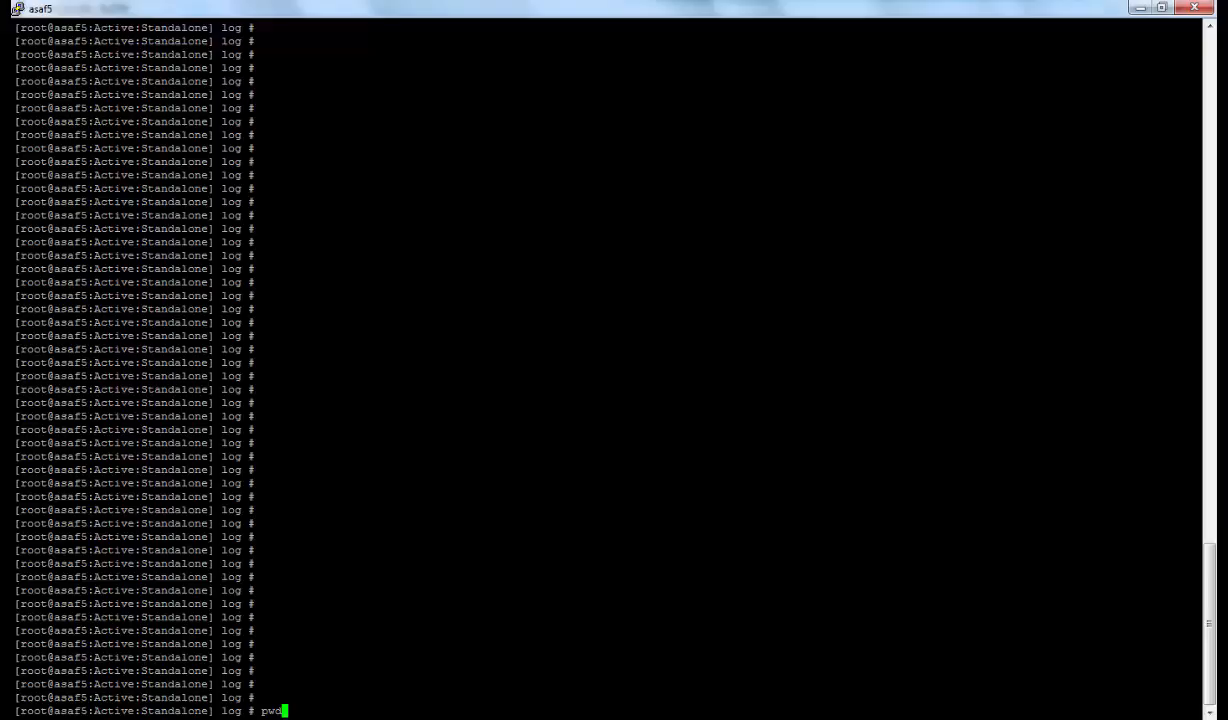
key(Return)
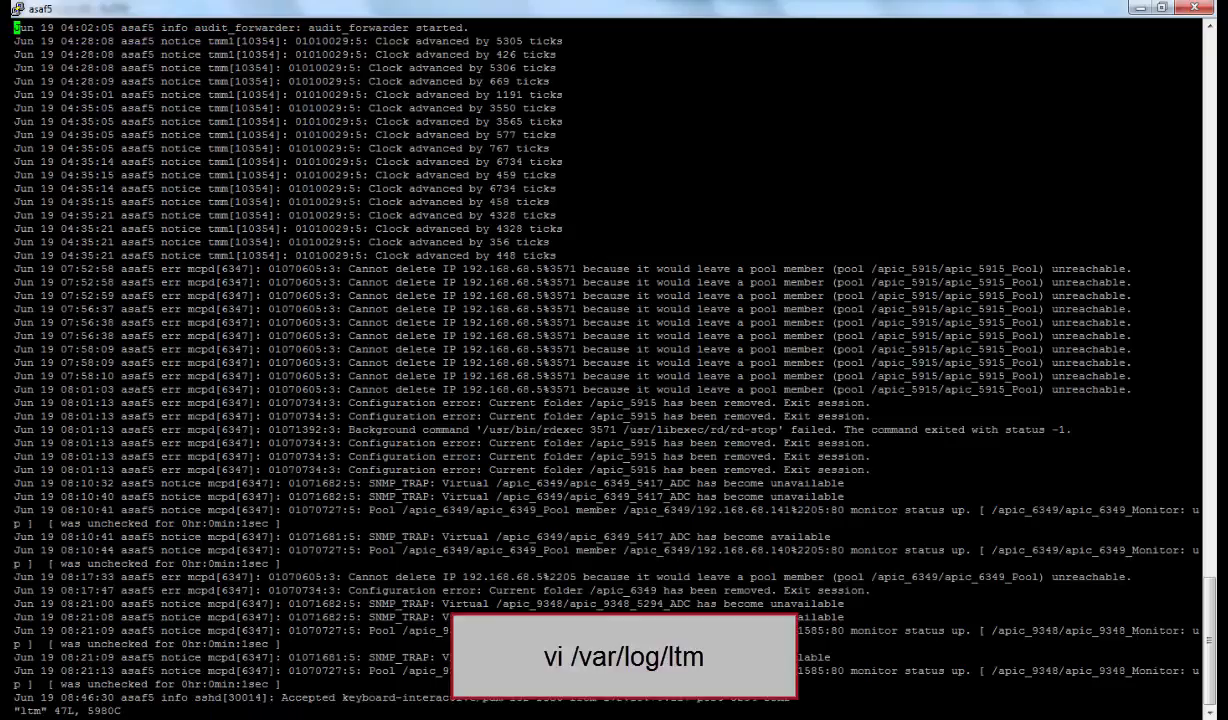
key(Return)
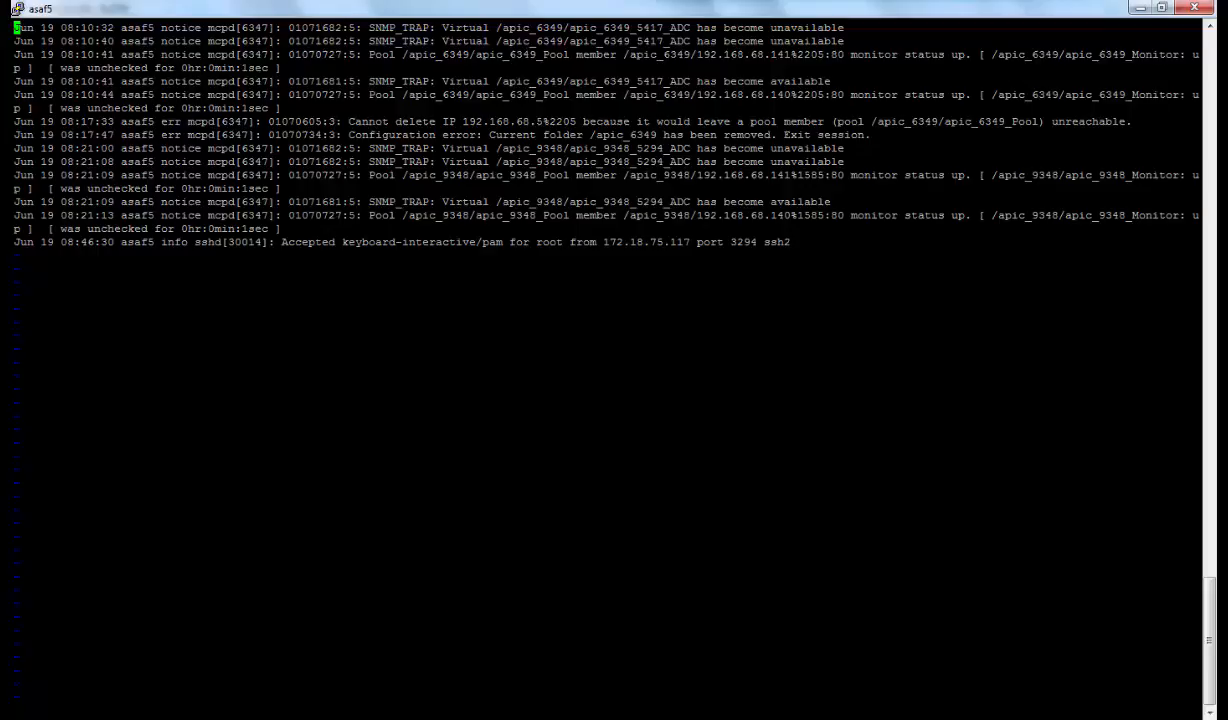
text(:q!)
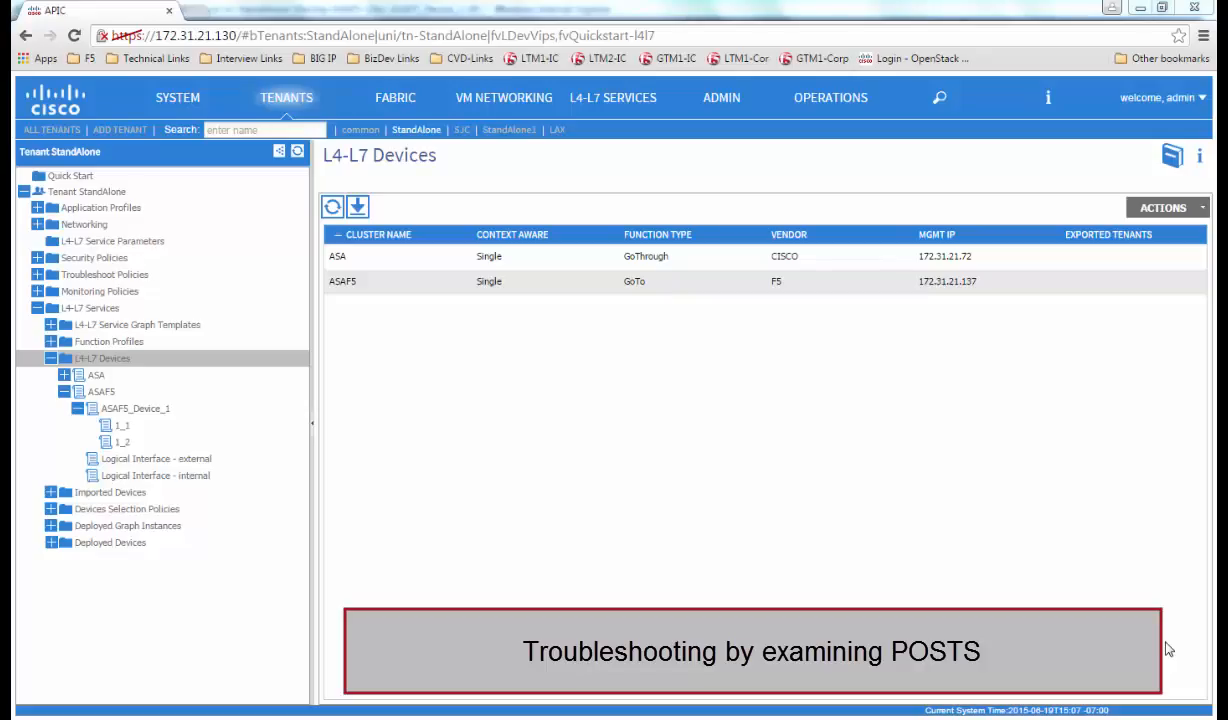
mouse_move(135, 408)
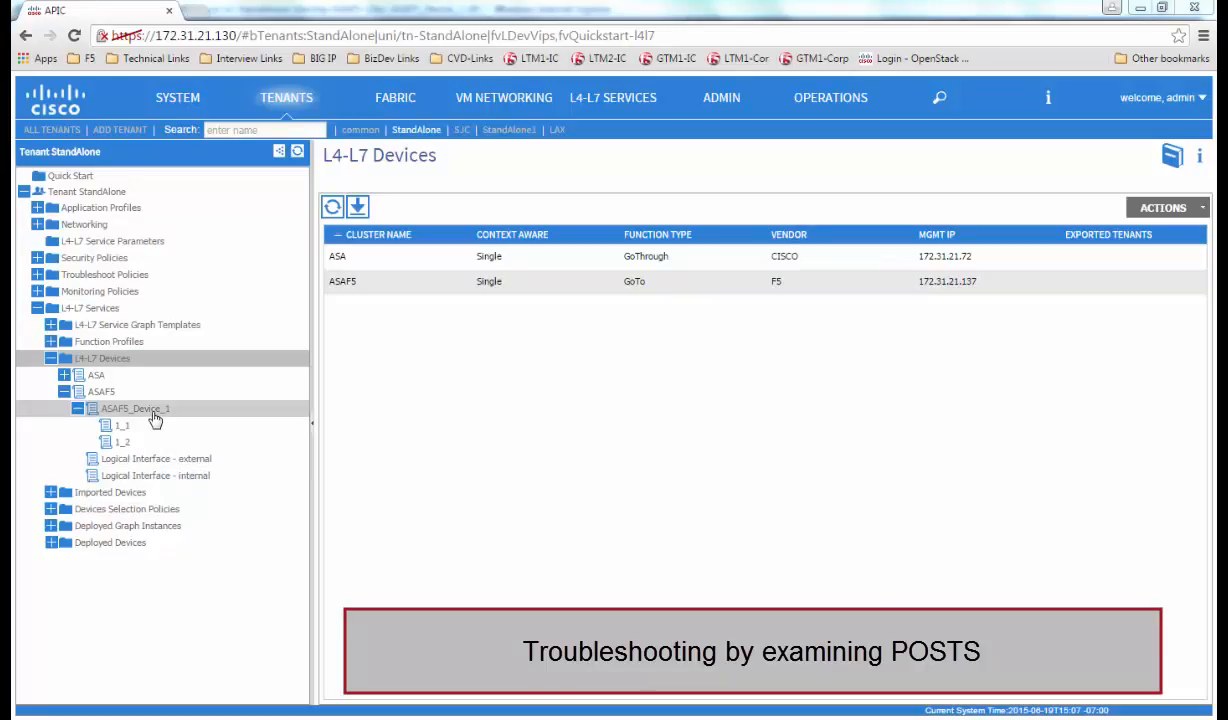
- View the ASAF5 device's faults and review both configuration-failed fault explanations
click(100, 391)
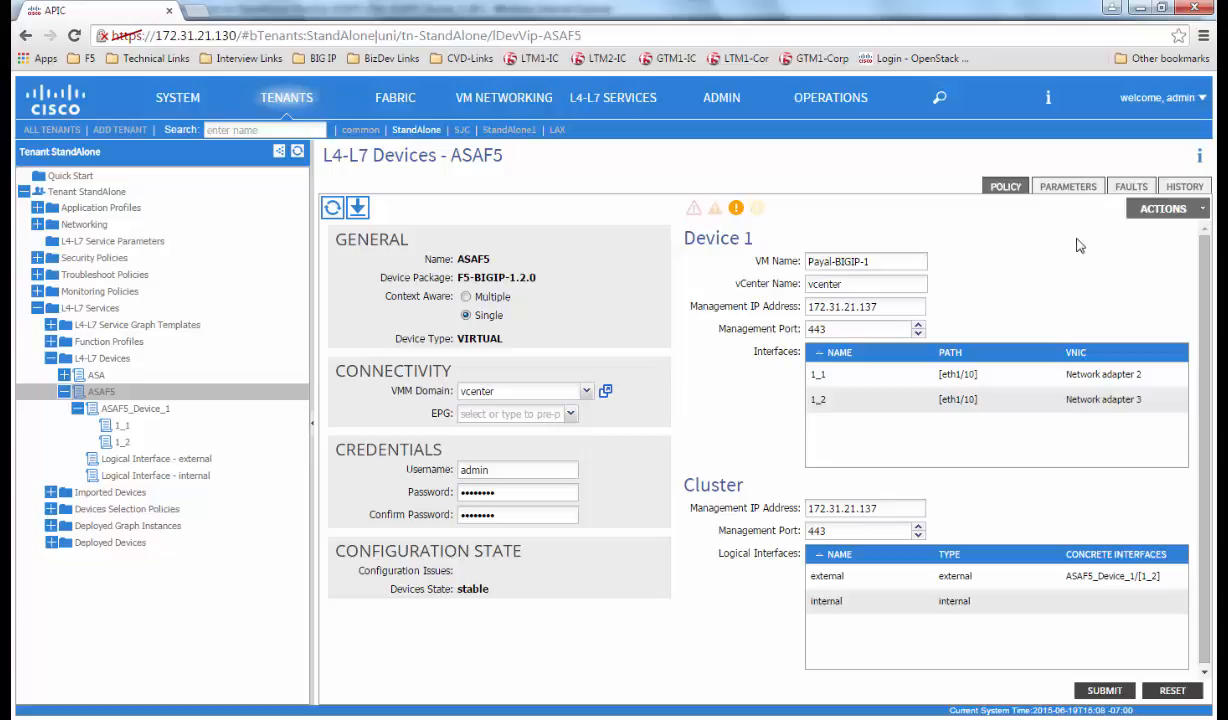
click(1130, 186)
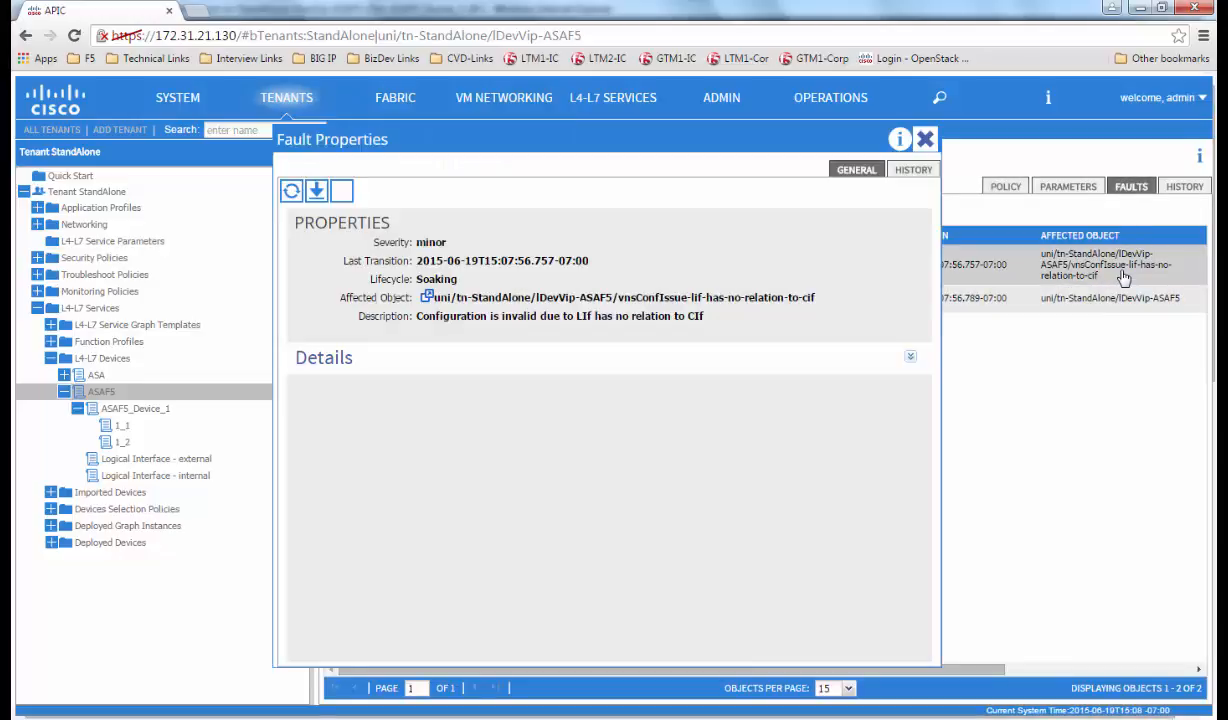
click(899, 139)
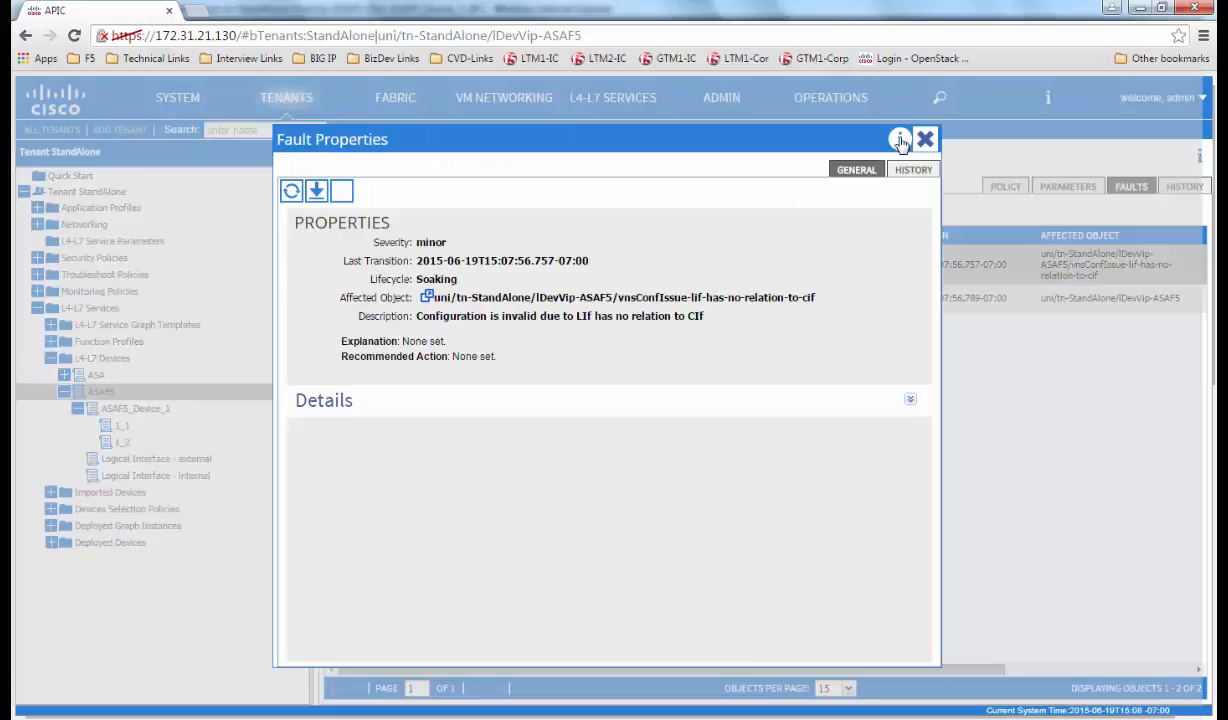
click(925, 138)
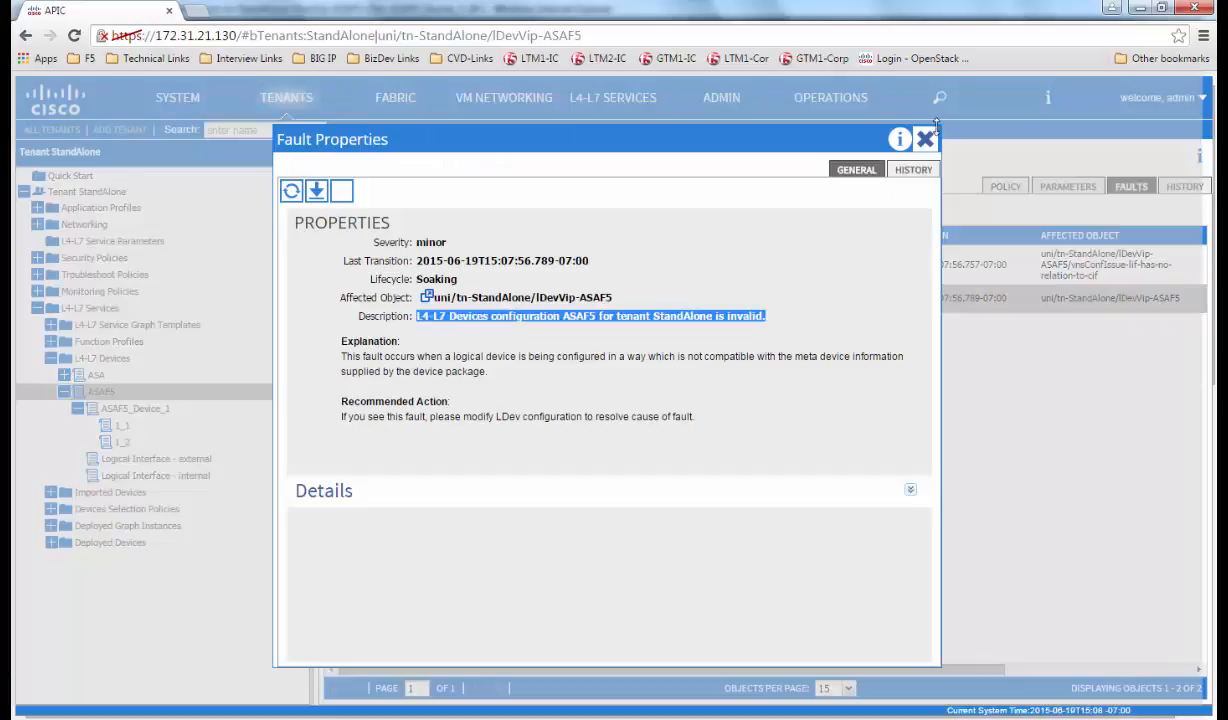
click(925, 138)
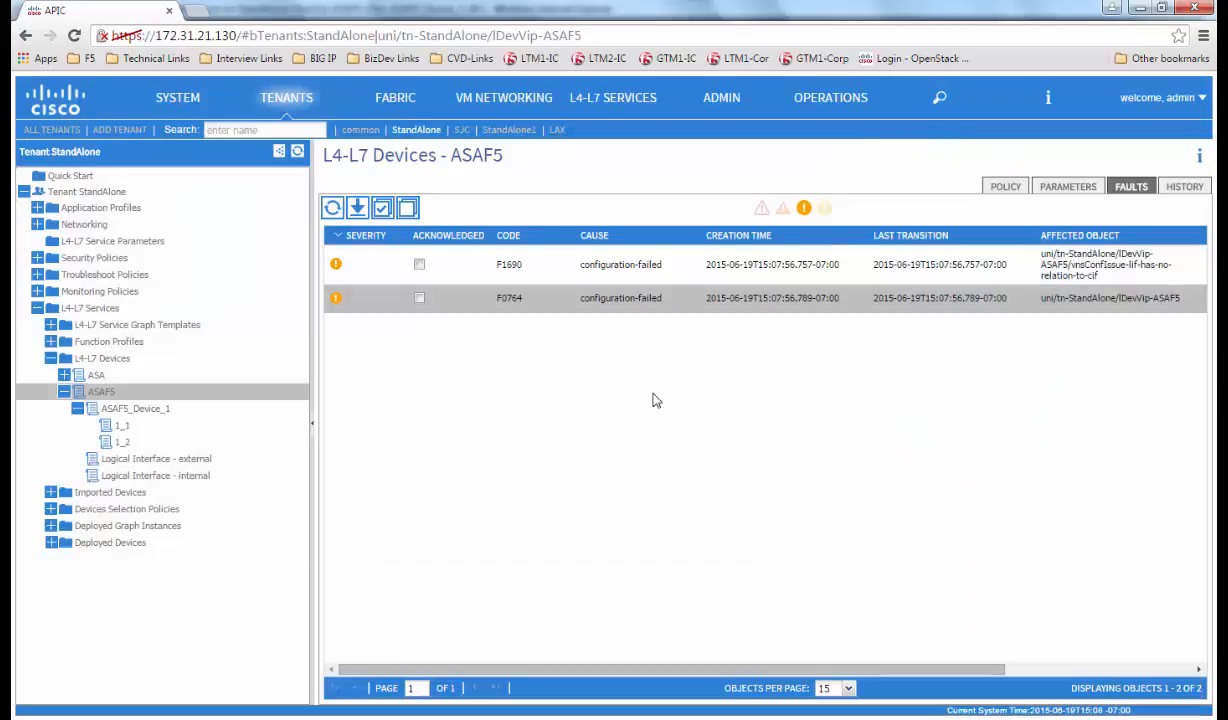
mouse_move(650, 405)
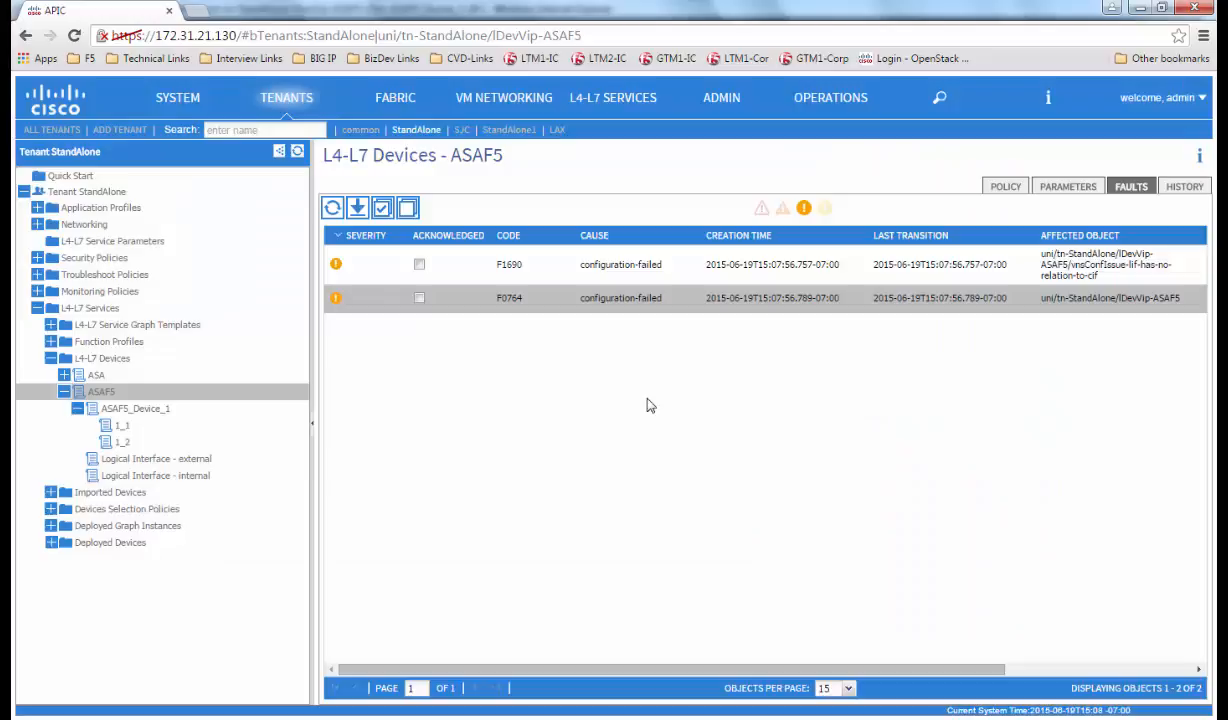
- Save the ASAF5 device as XML with only configuration and subtree scope, then download it
right_click(100, 391)
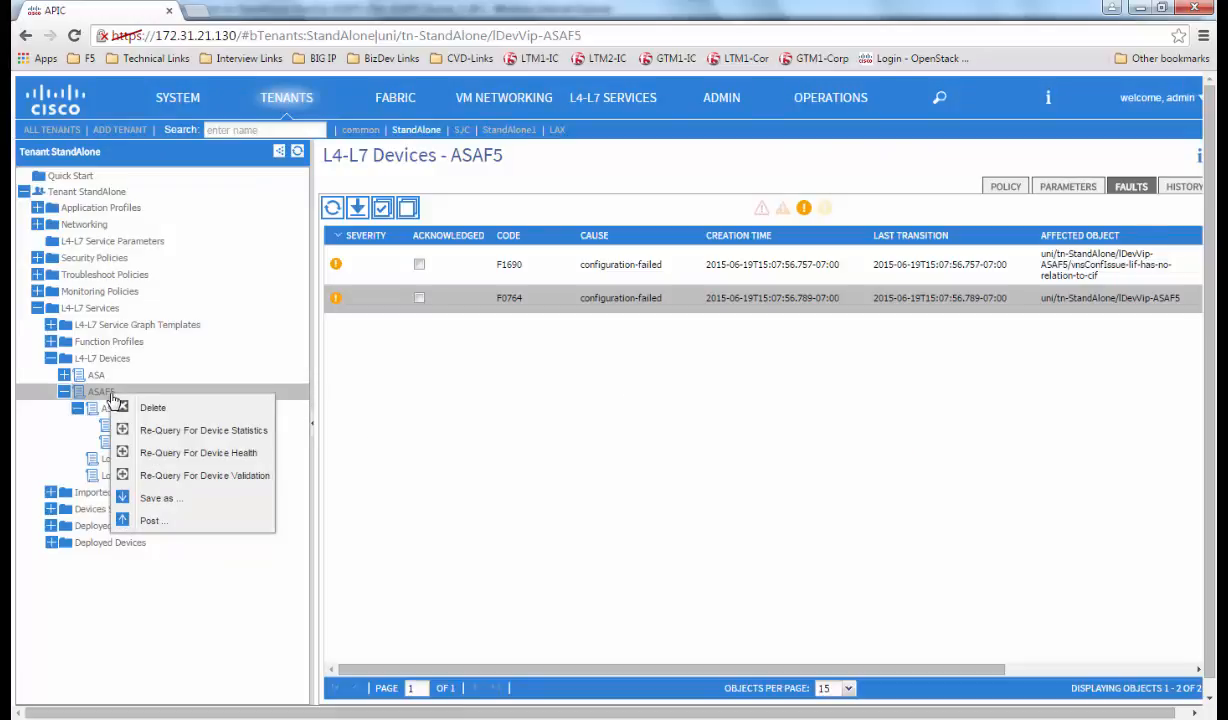
click(157, 498)
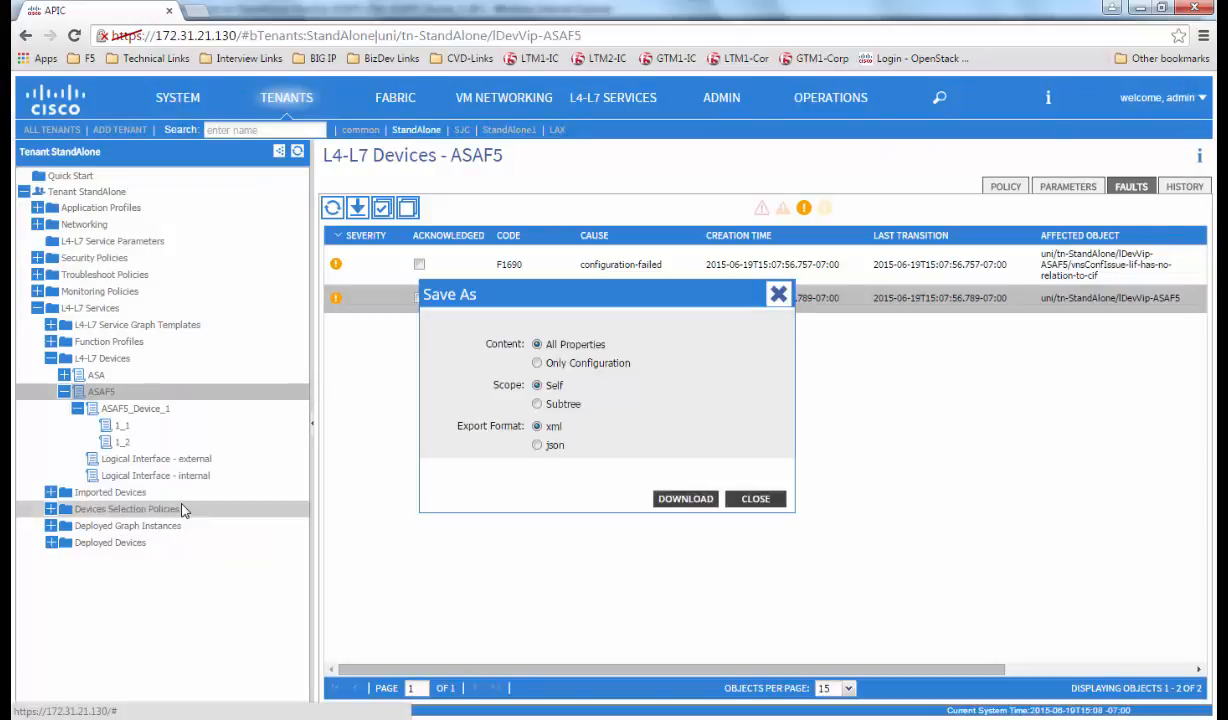
click(538, 363)
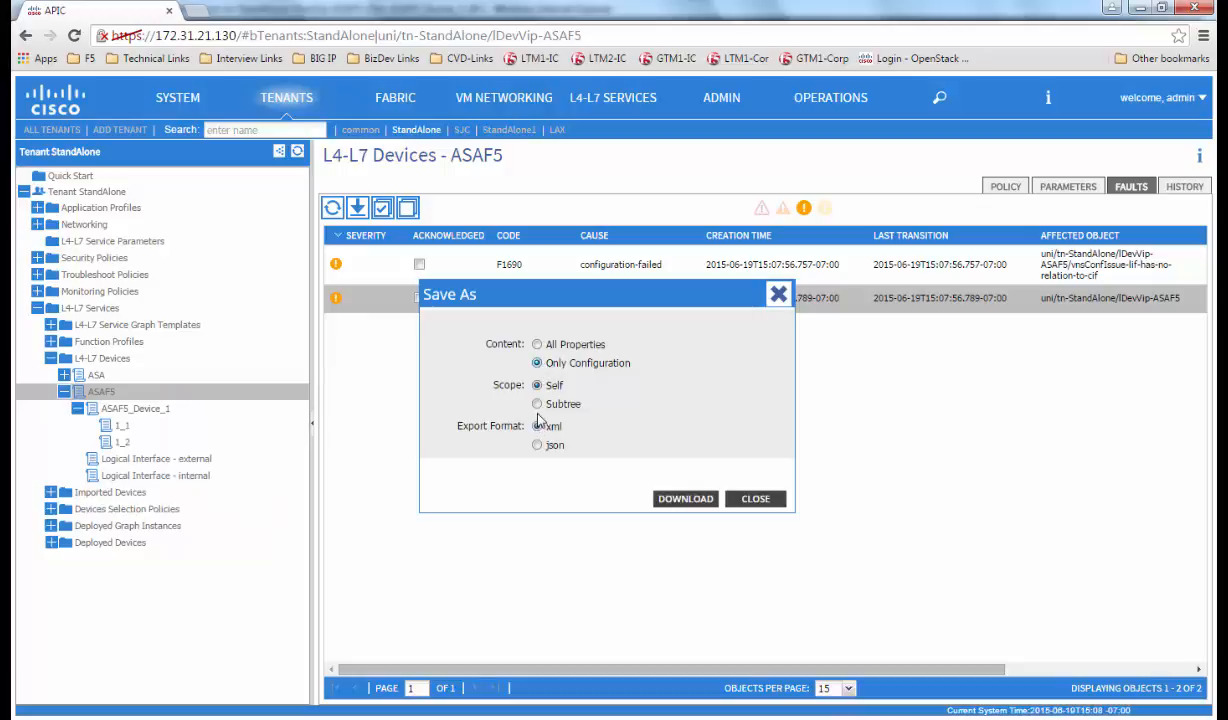
click(538, 404)
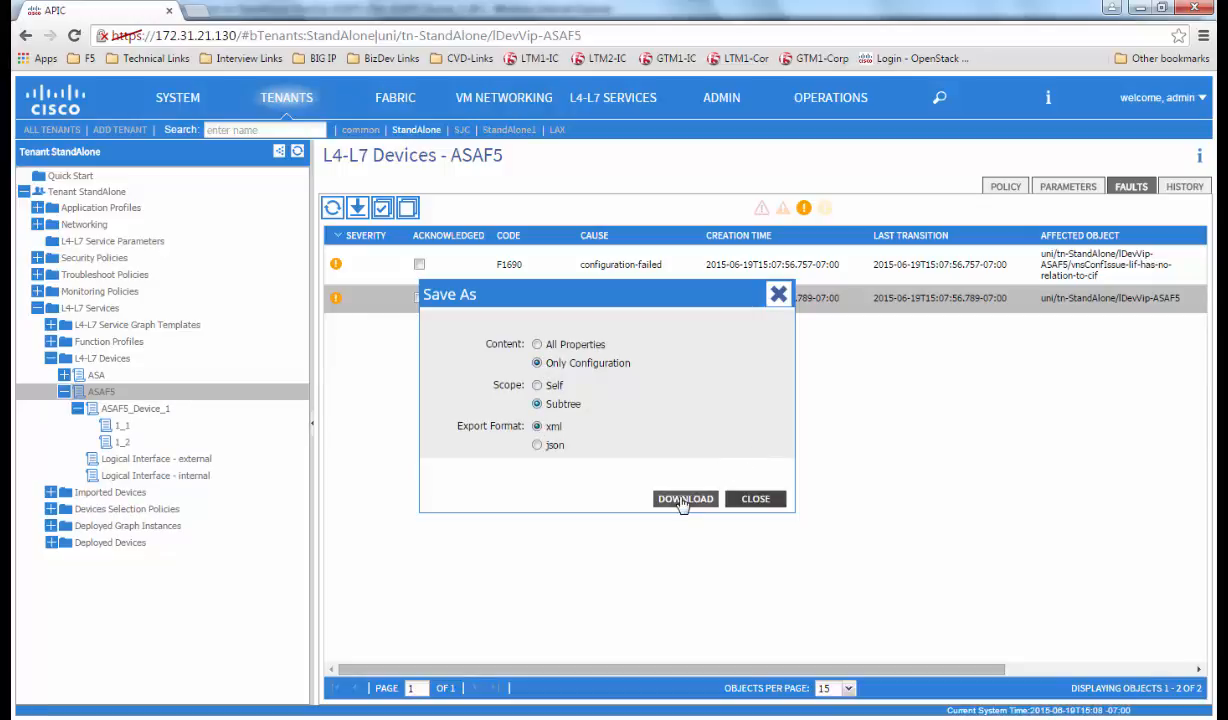
click(685, 498)
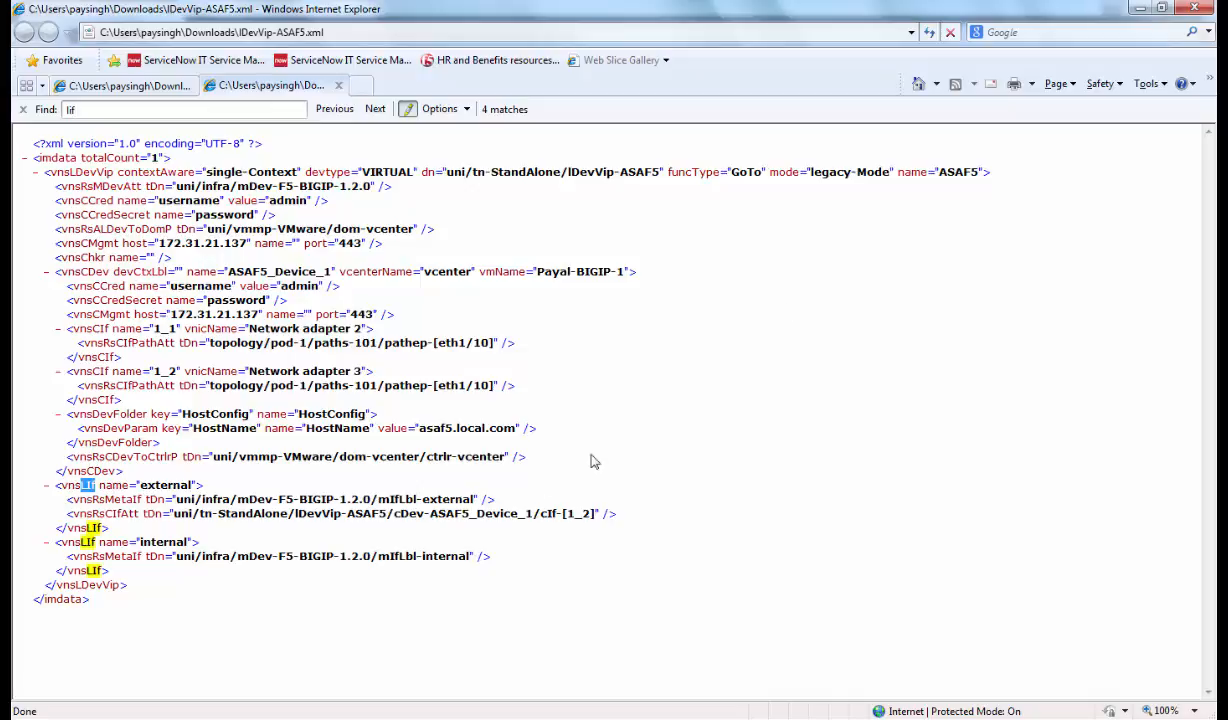
mouse_move(225, 593)
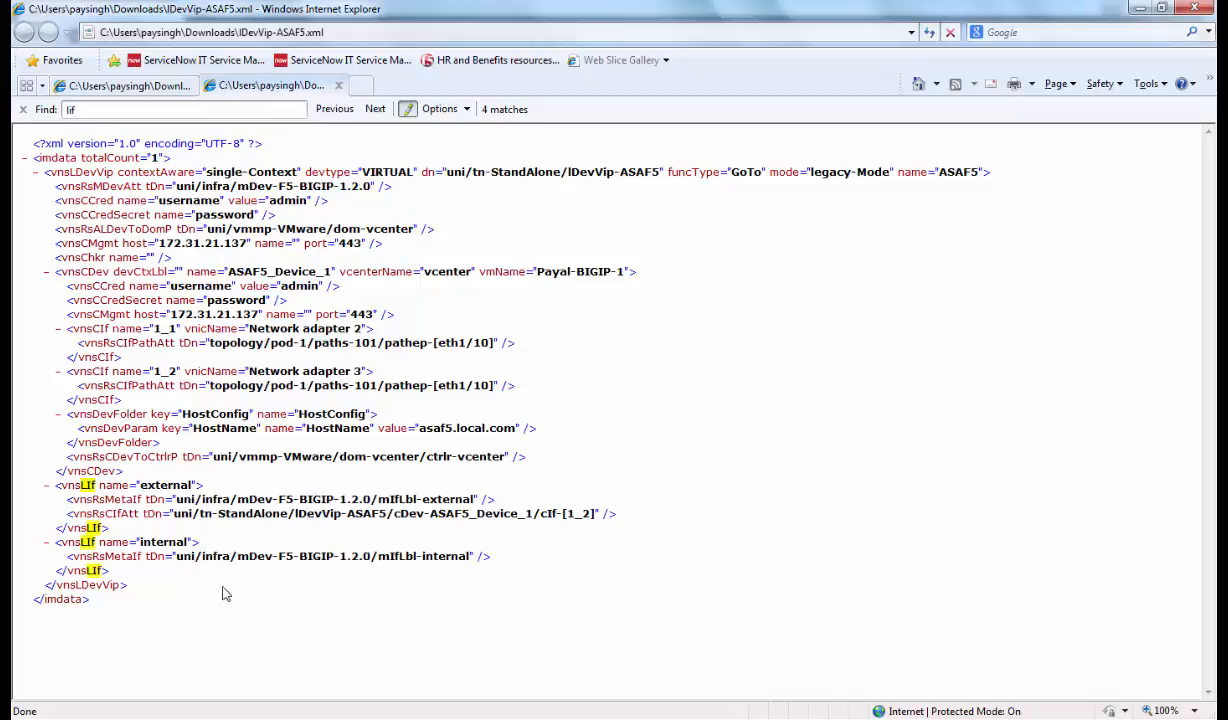
mouse_move(343, 539)
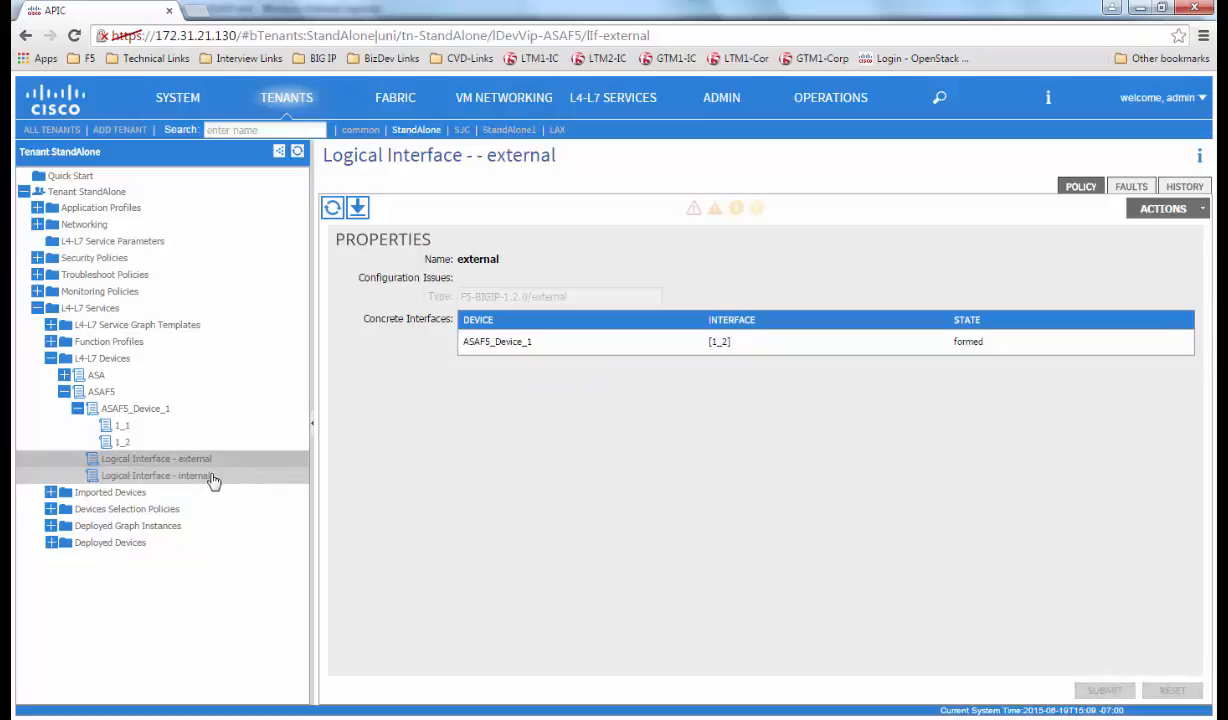
- Post interface.xml to the internal logical interface, attaching concrete interface ASAF5_Device_1 [1_1]
click(162, 475)
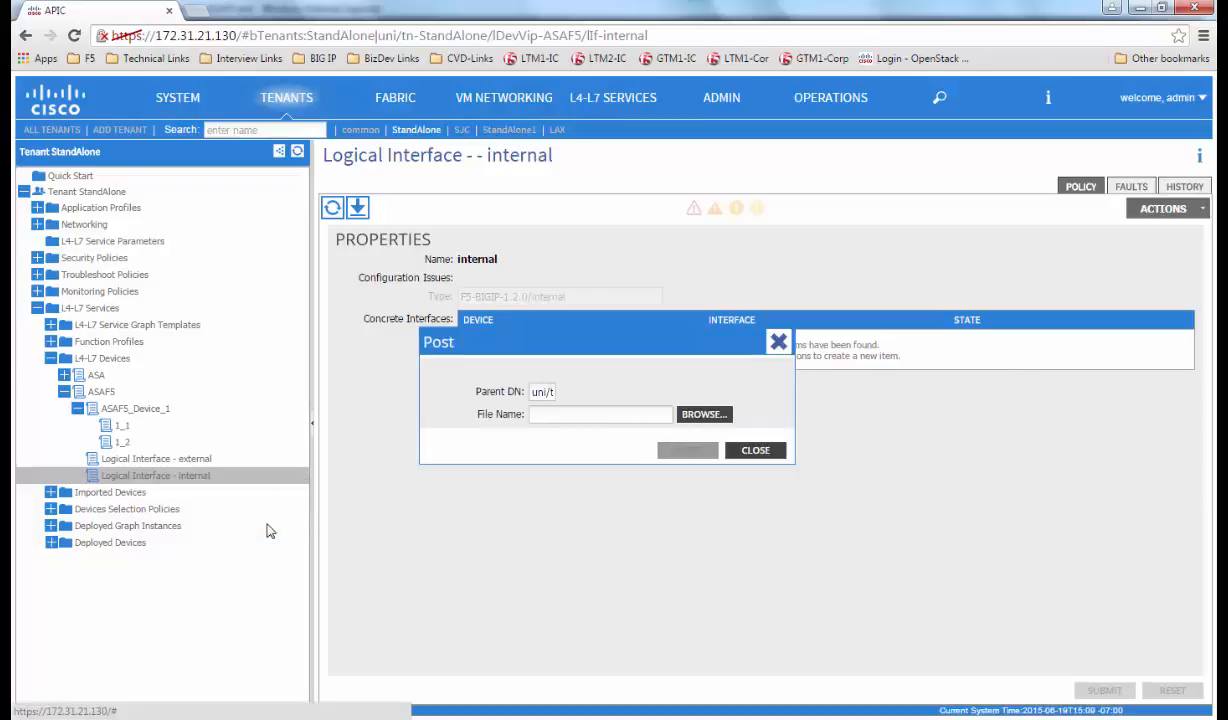
click(703, 414)
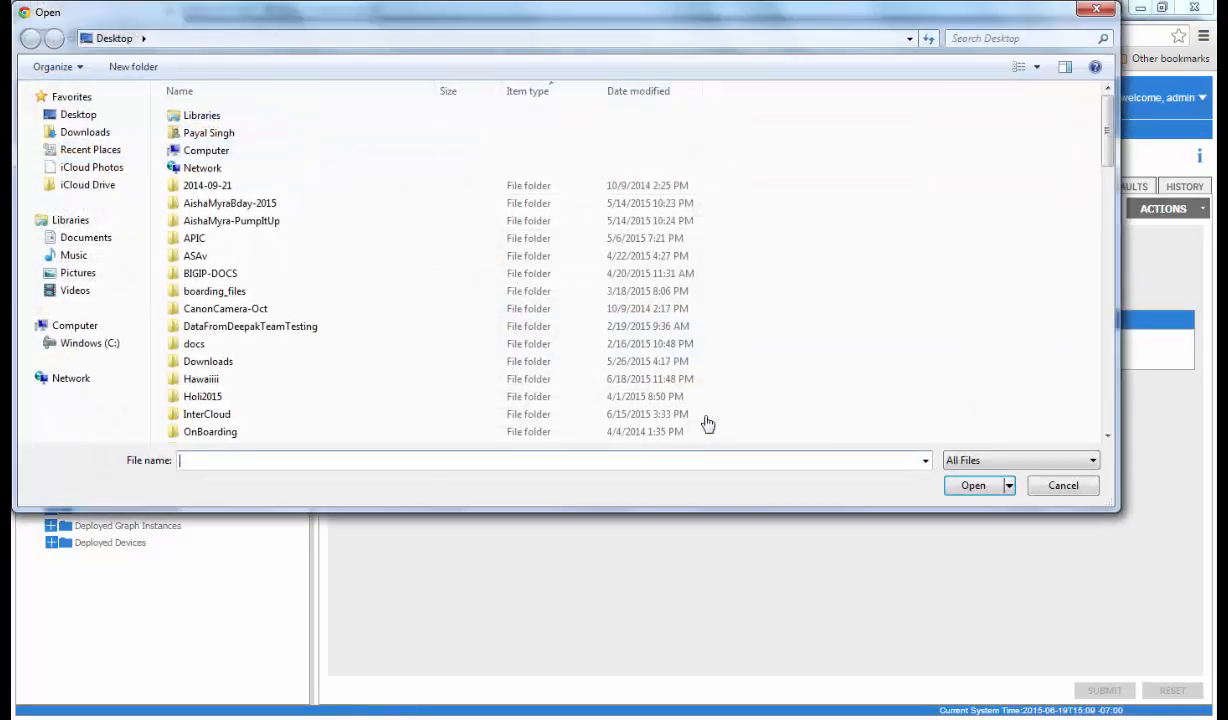
text(interface)
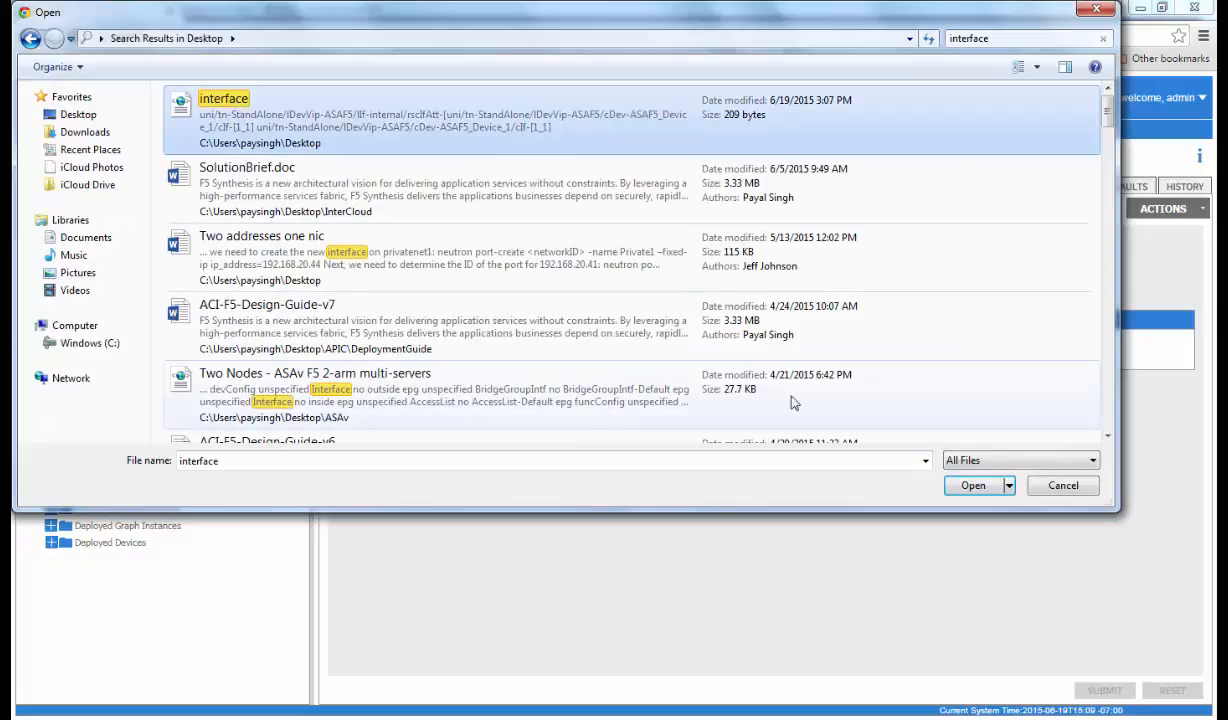
click(972, 485)
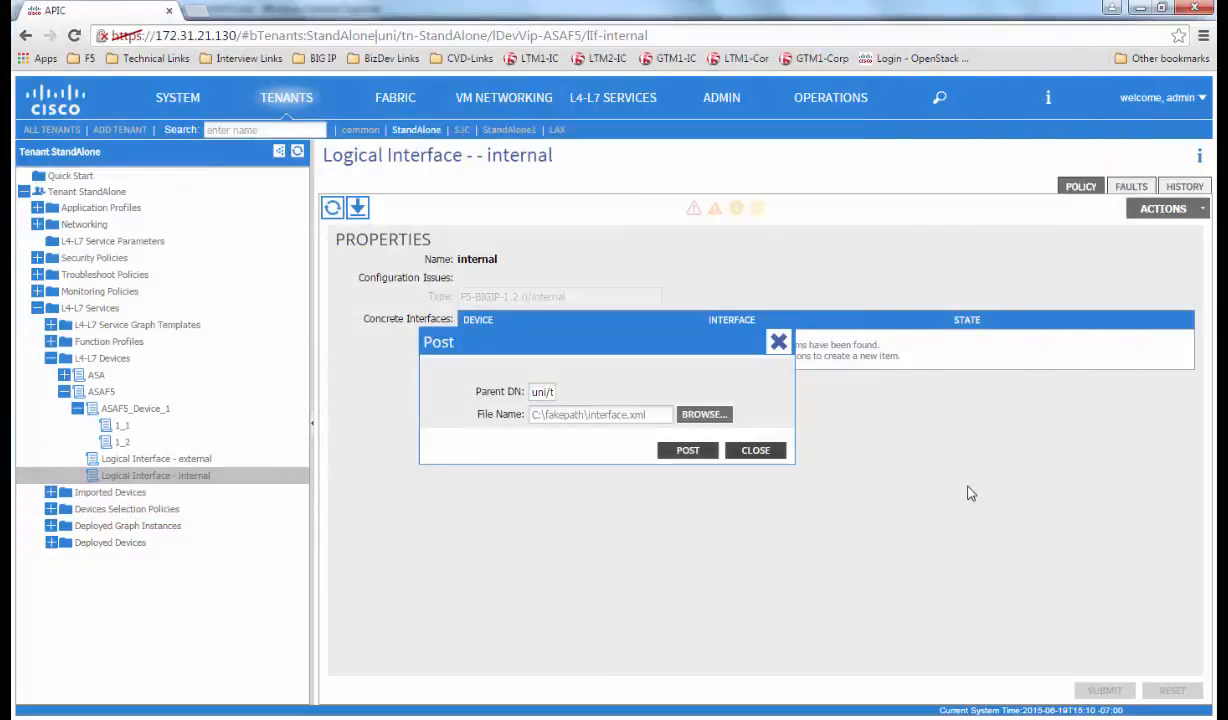
click(687, 450)
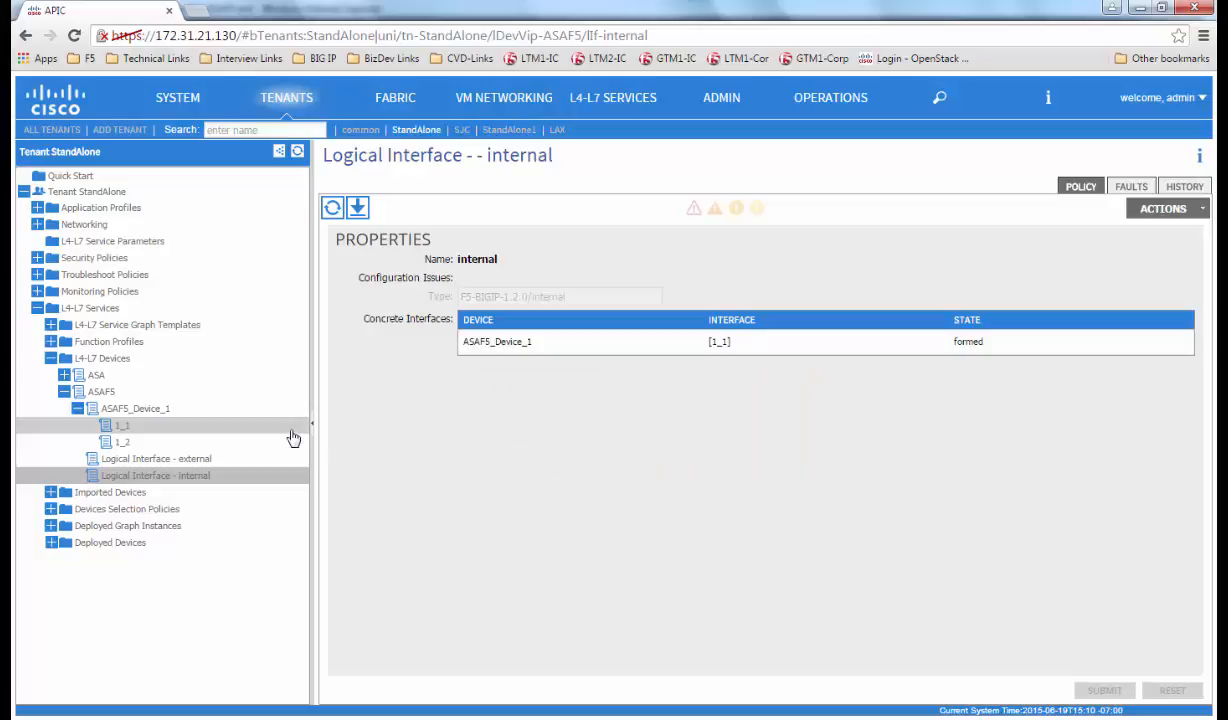
- List ASAF5's remaining faults, showing one configuration-failed fault in the Retaining lifecycle
click(100, 391)
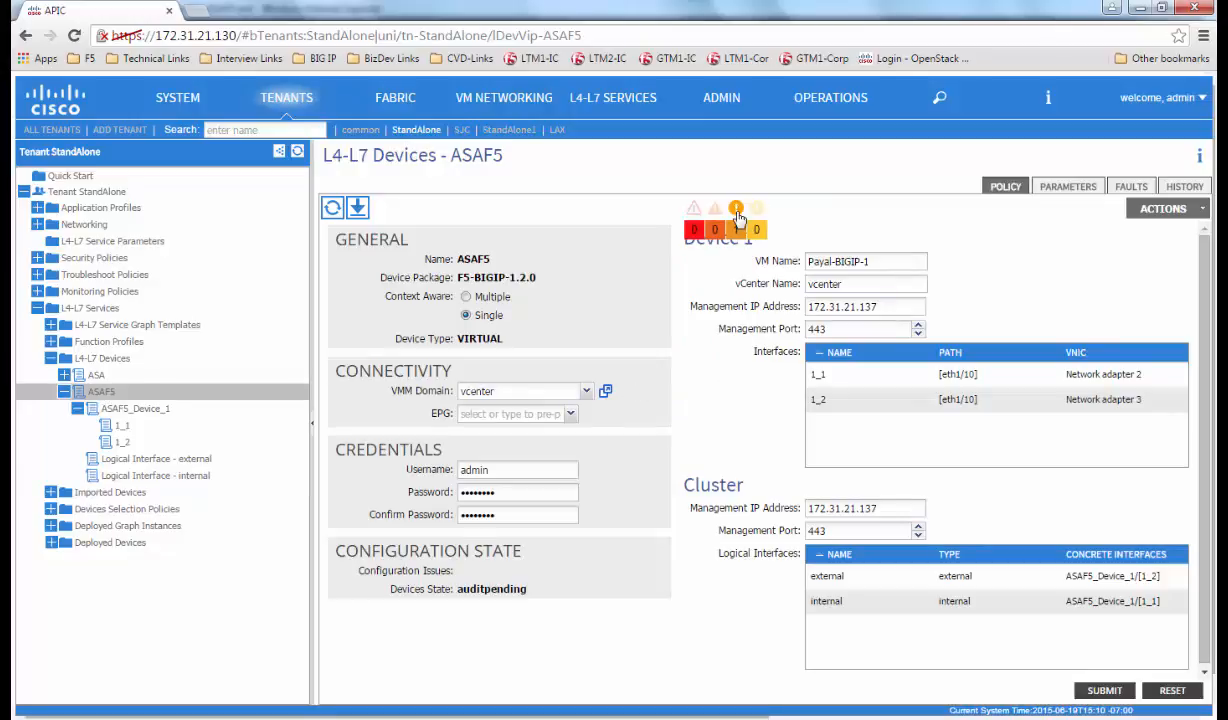
click(1130, 186)
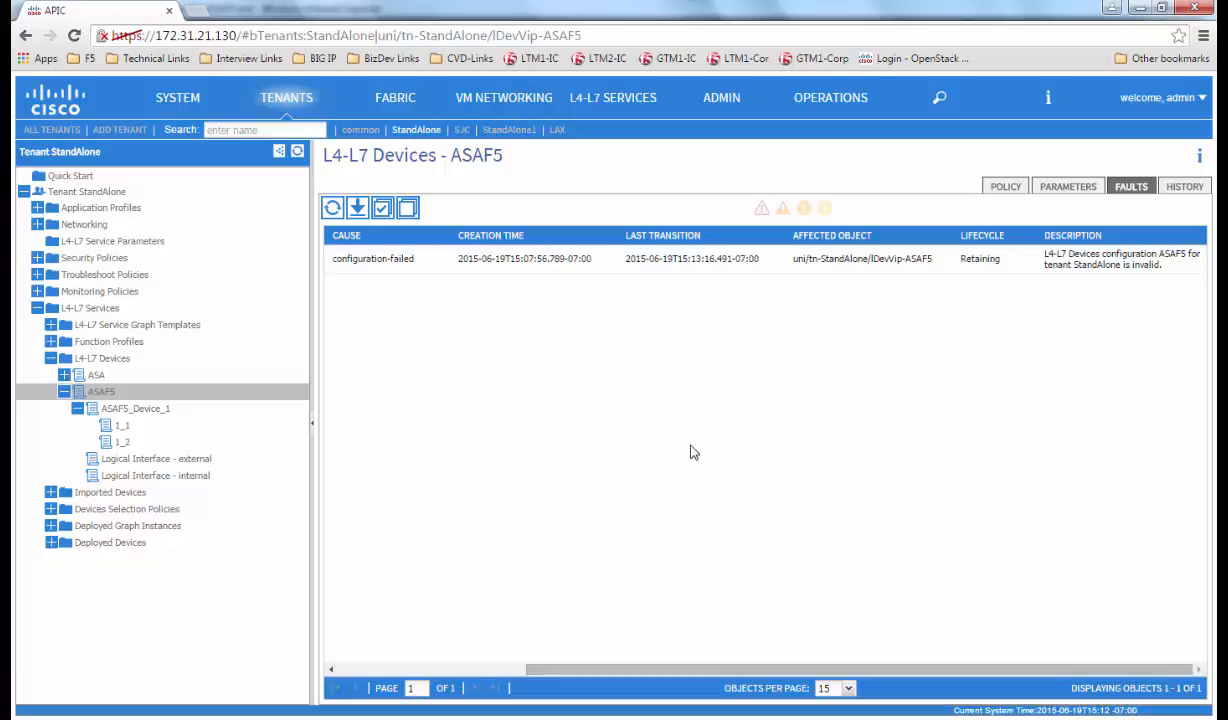
mouse_move(978, 277)
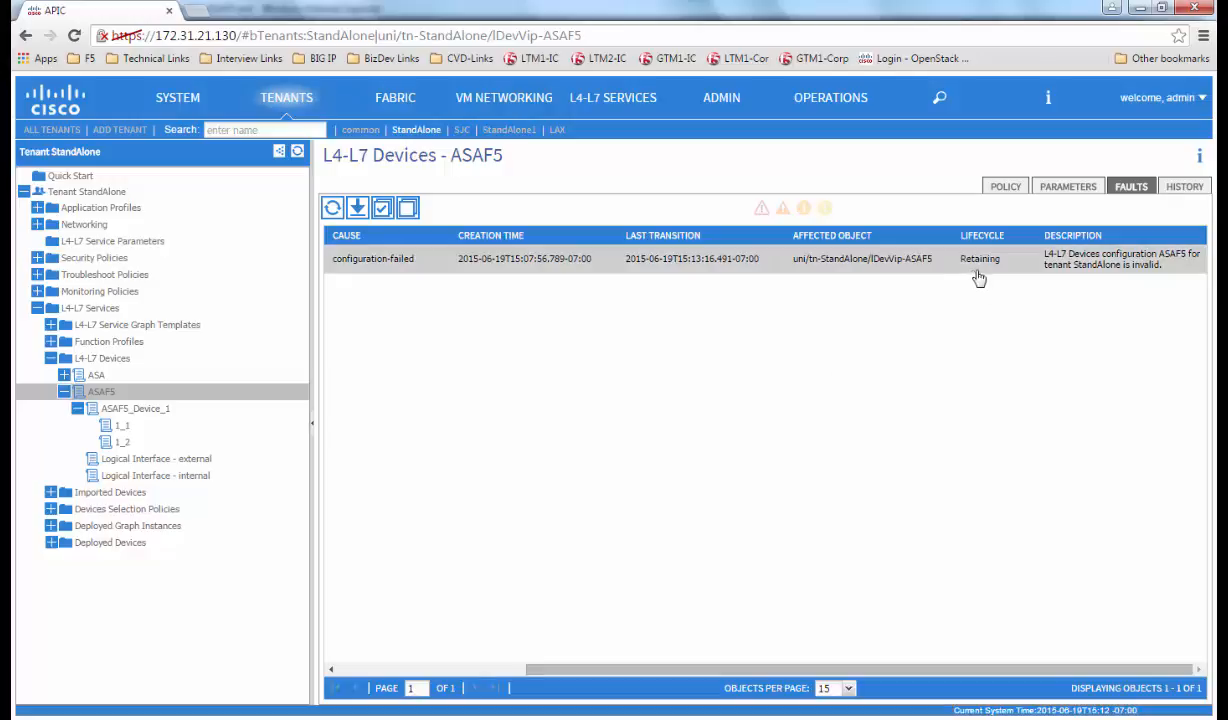
mouse_move(880, 688)
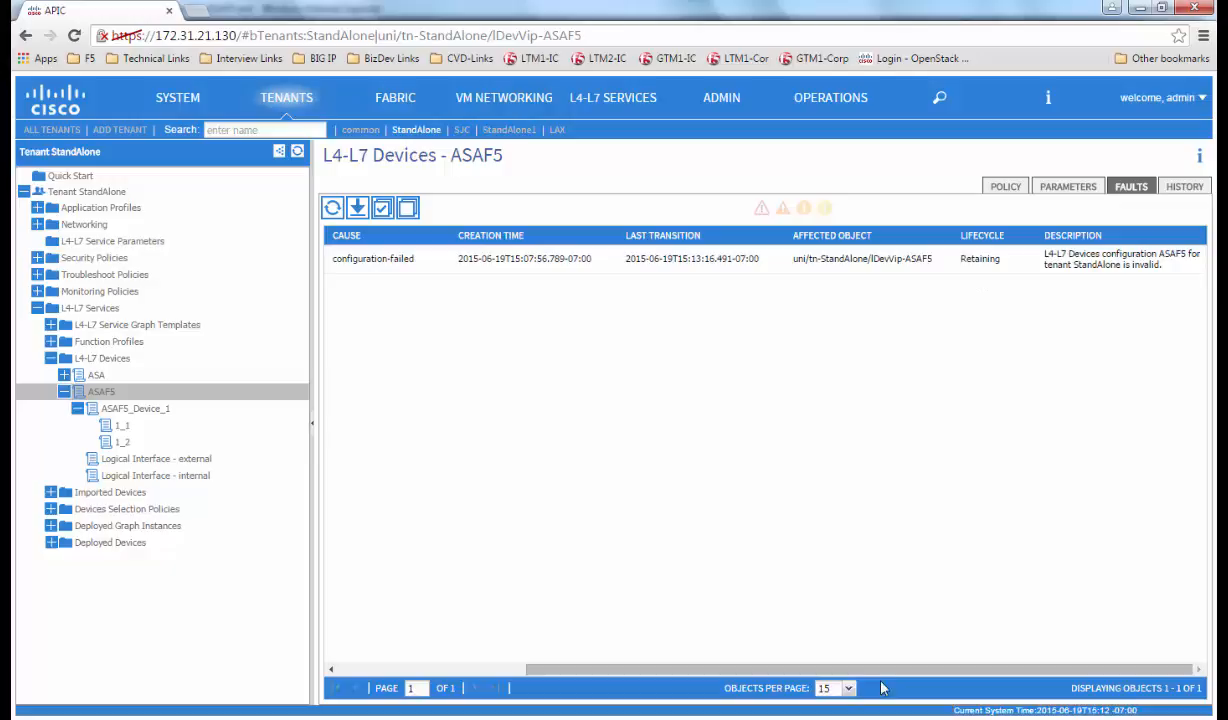